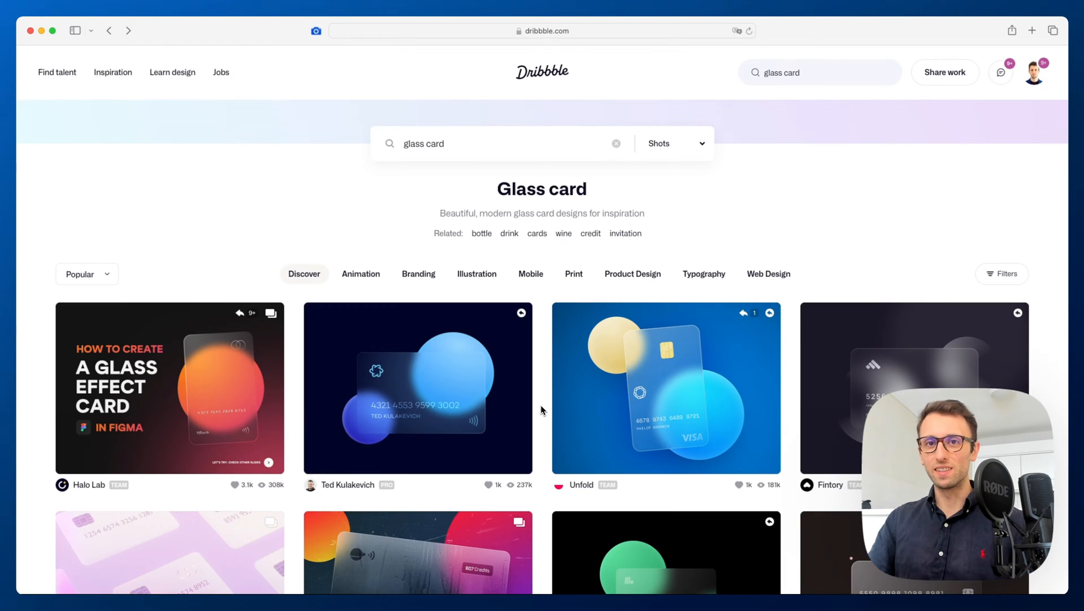
- Draw a light grey 581 × 354 rectangle over the gradient circles
scroll("down", 3)
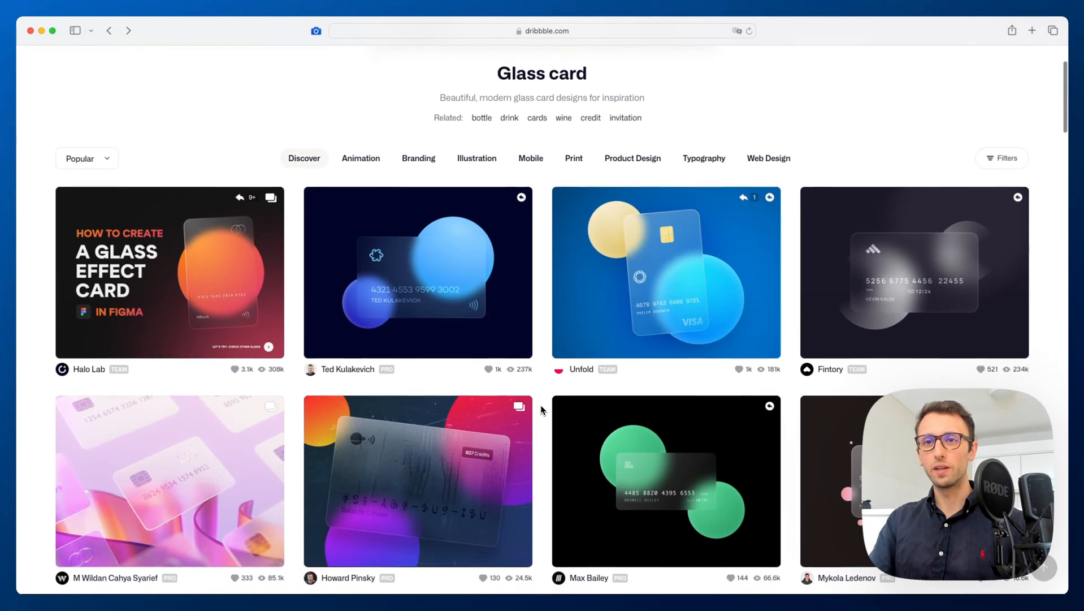
scroll("down", 3)
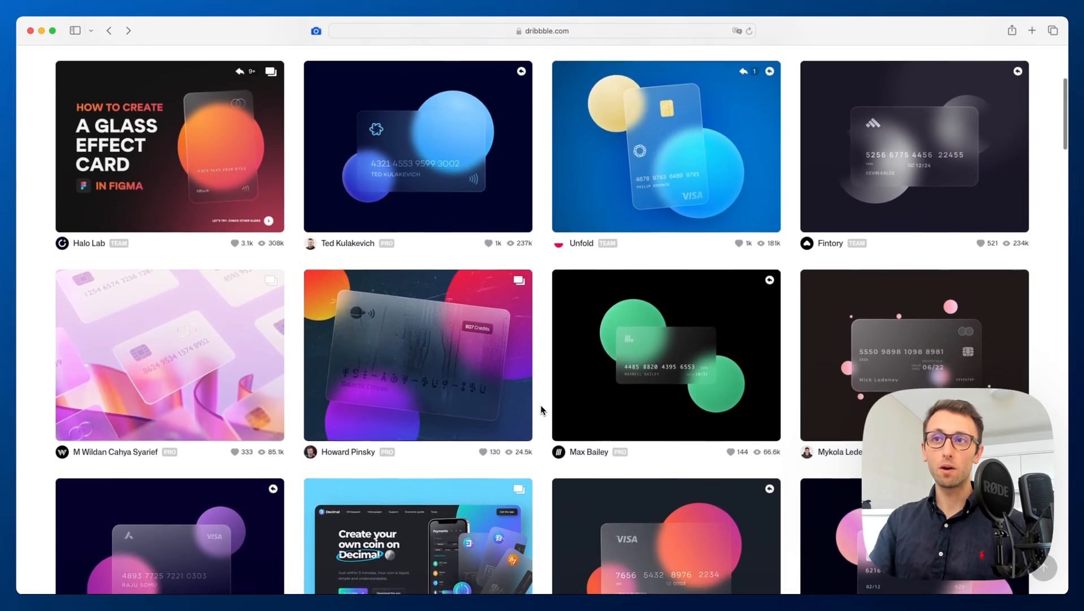
scroll("down", 3)
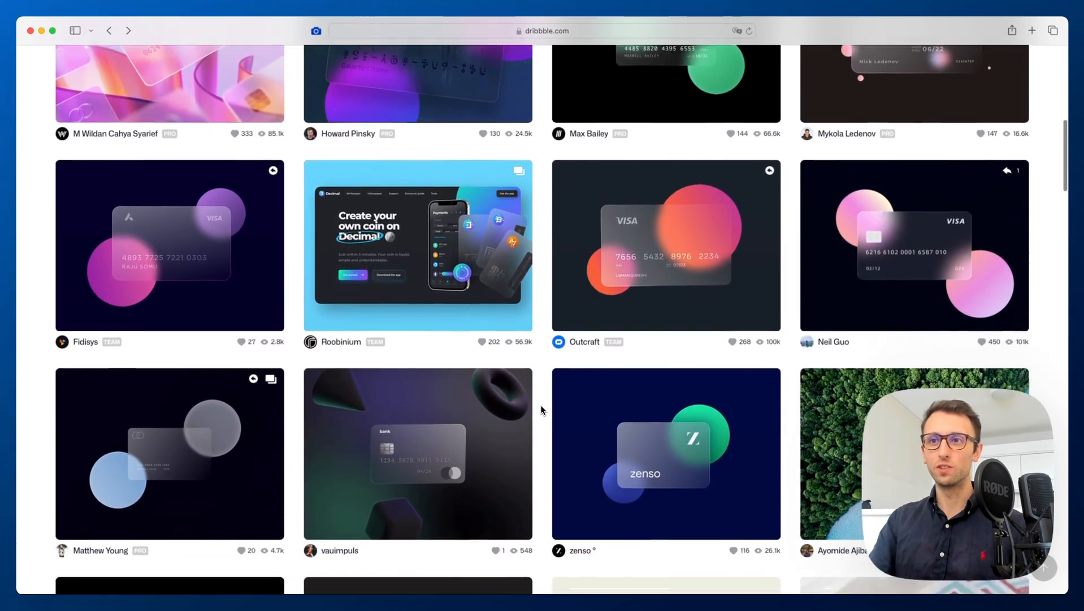
scroll("down", 3)
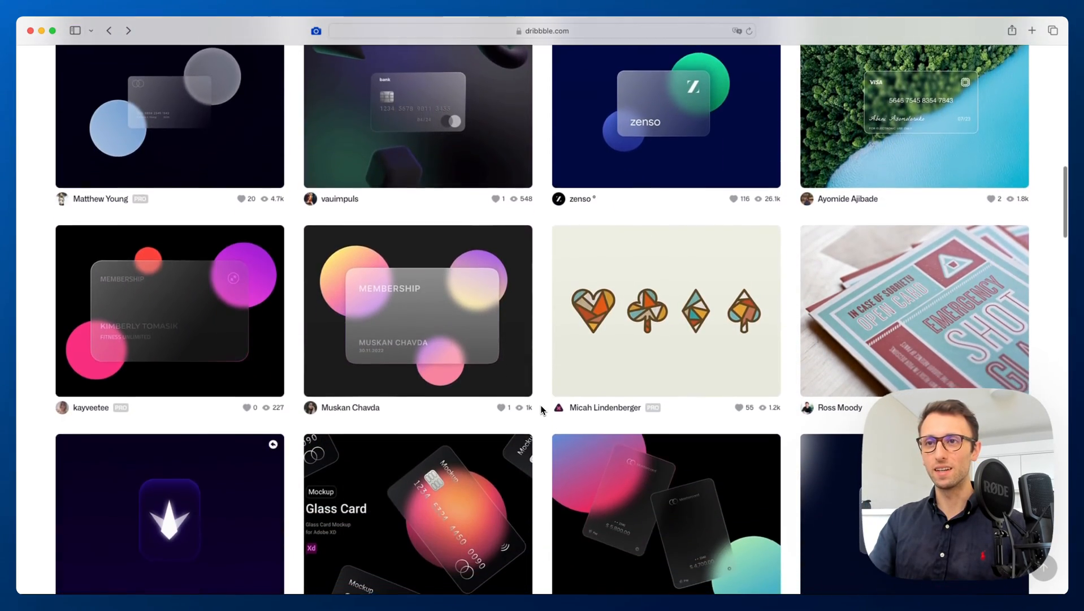
scroll("down", 3)
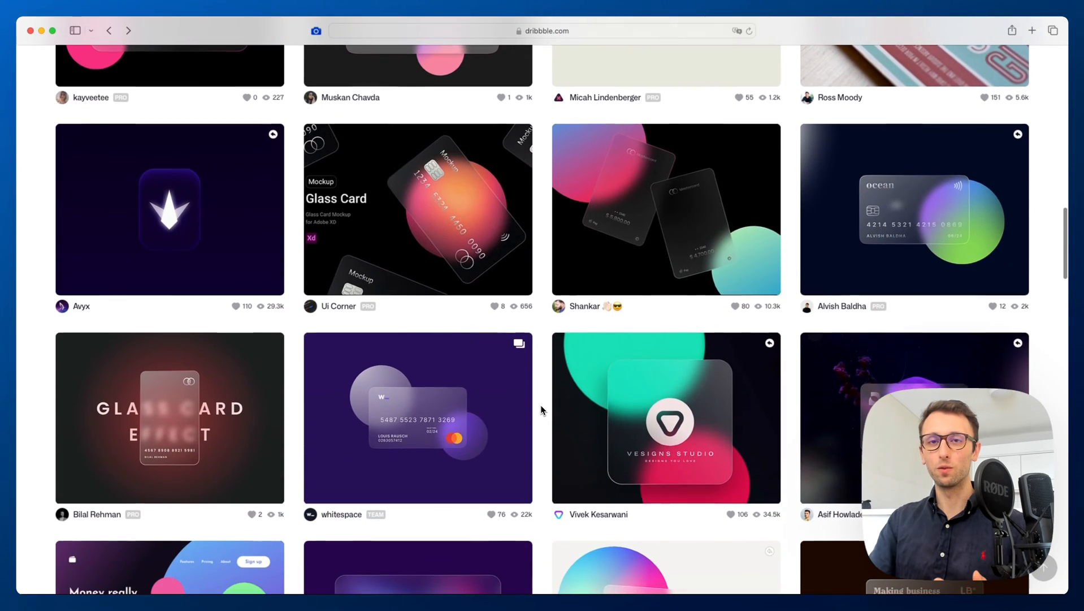
scroll("down", 3)
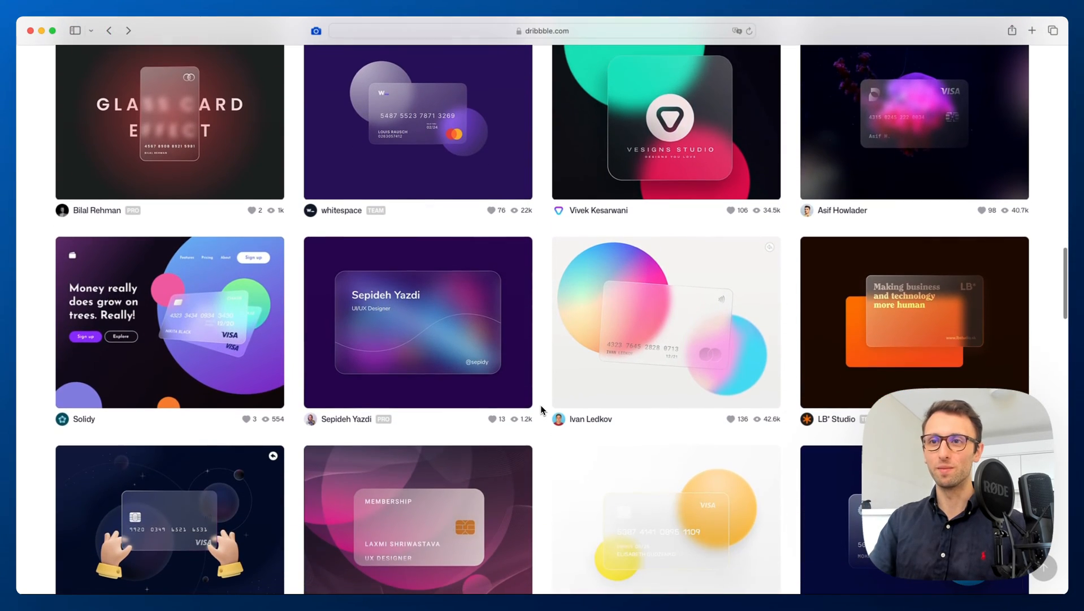
scroll("down", 3)
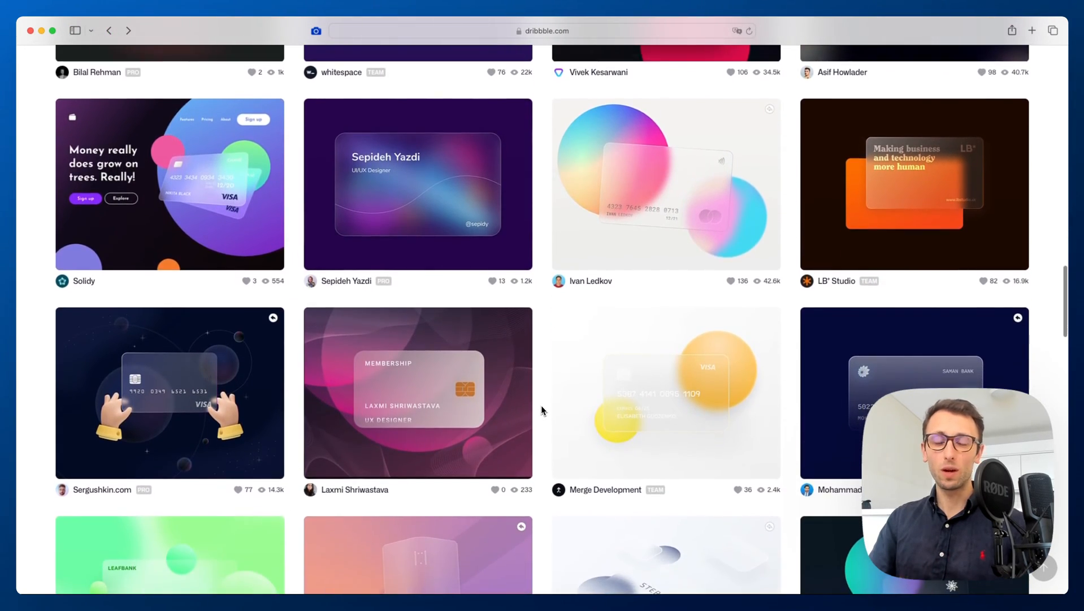
scroll("down", 3)
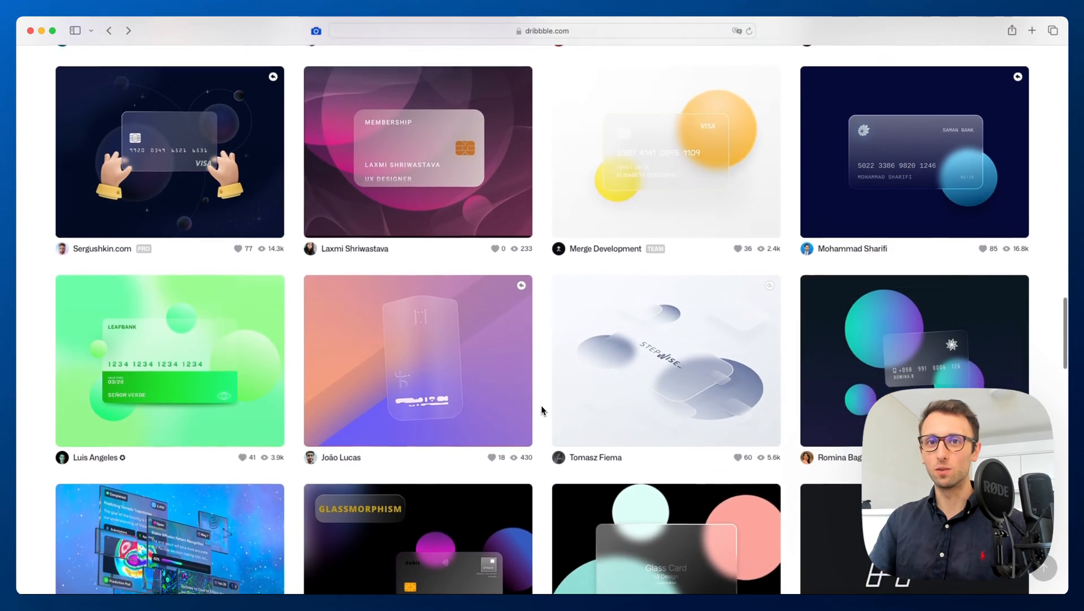
scroll("down", 3)
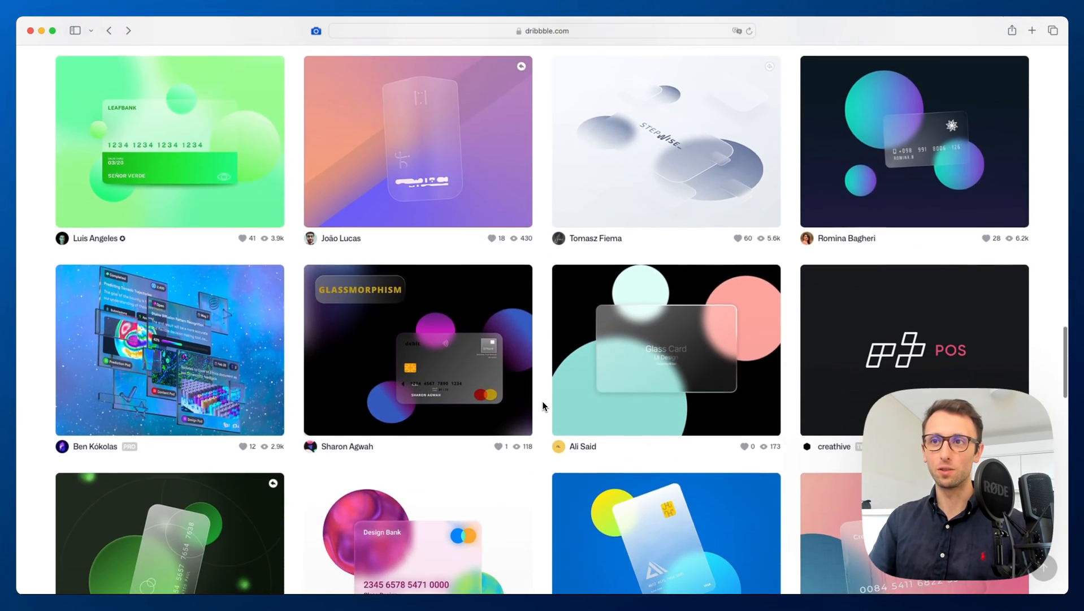
scroll("down", 3)
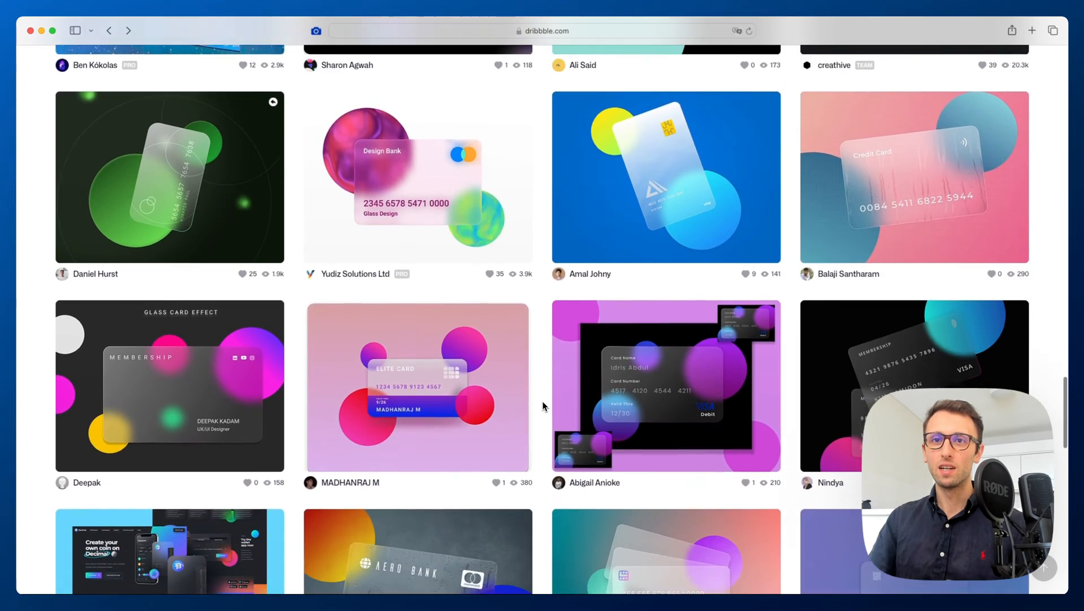
scroll("down", 3)
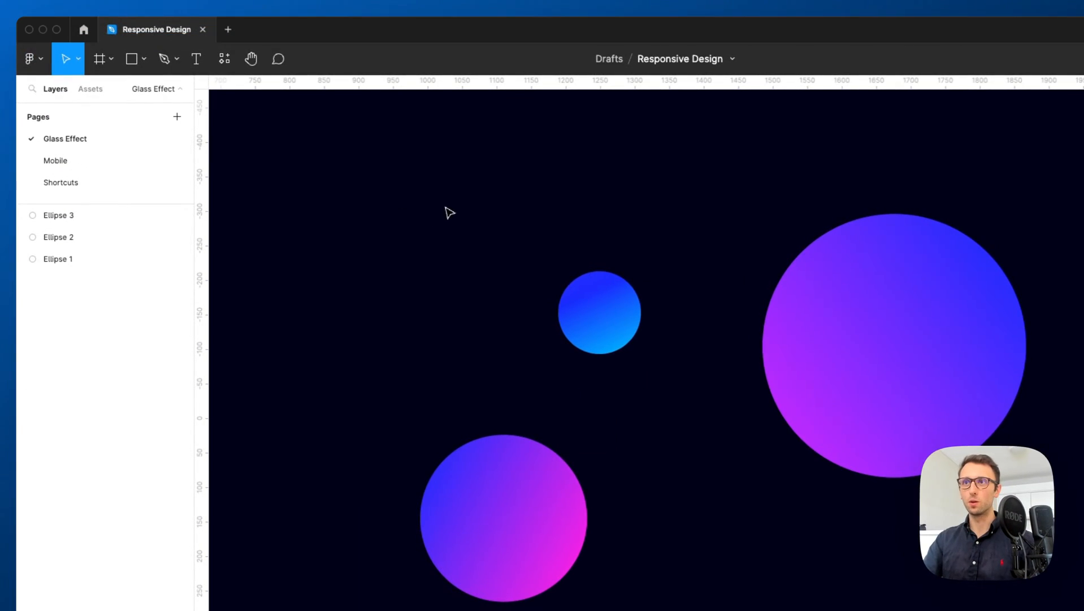
mouse_move(470, 230)
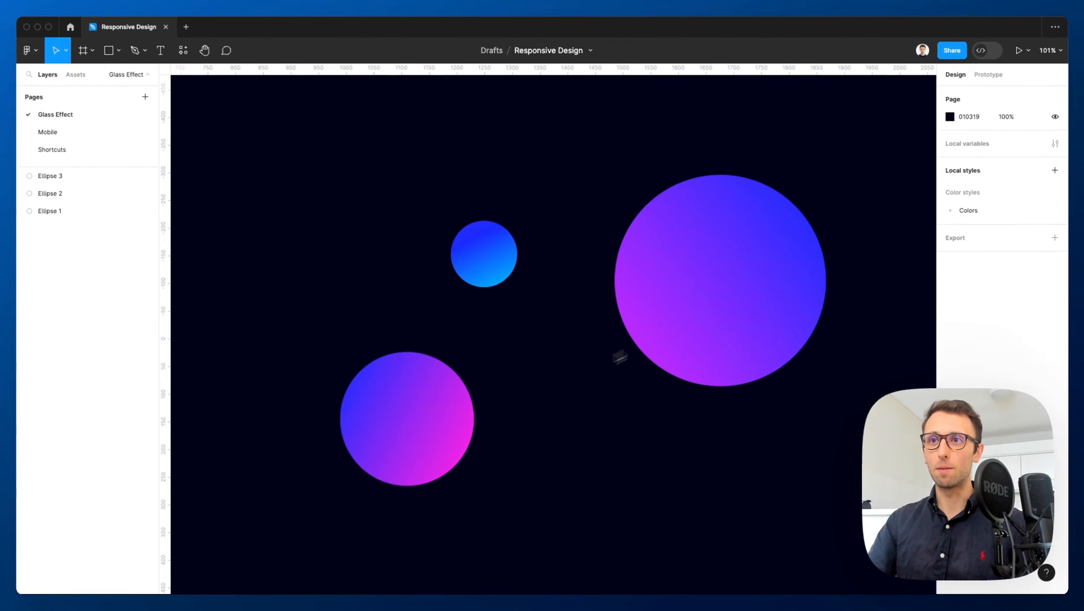
left_click(408, 418)
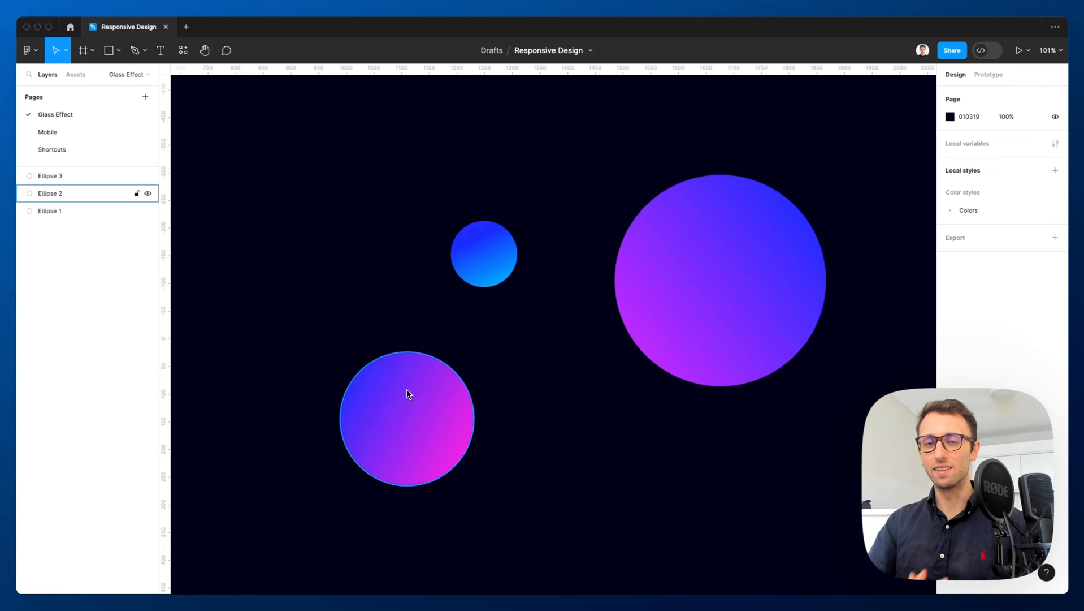
left_click(383, 324)
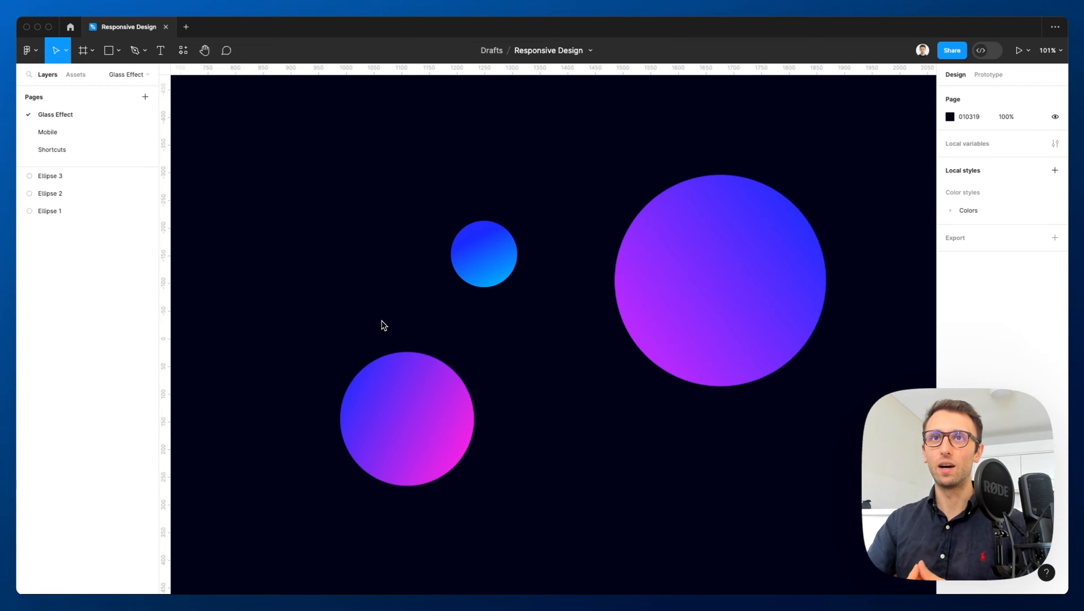
left_click(107, 50)
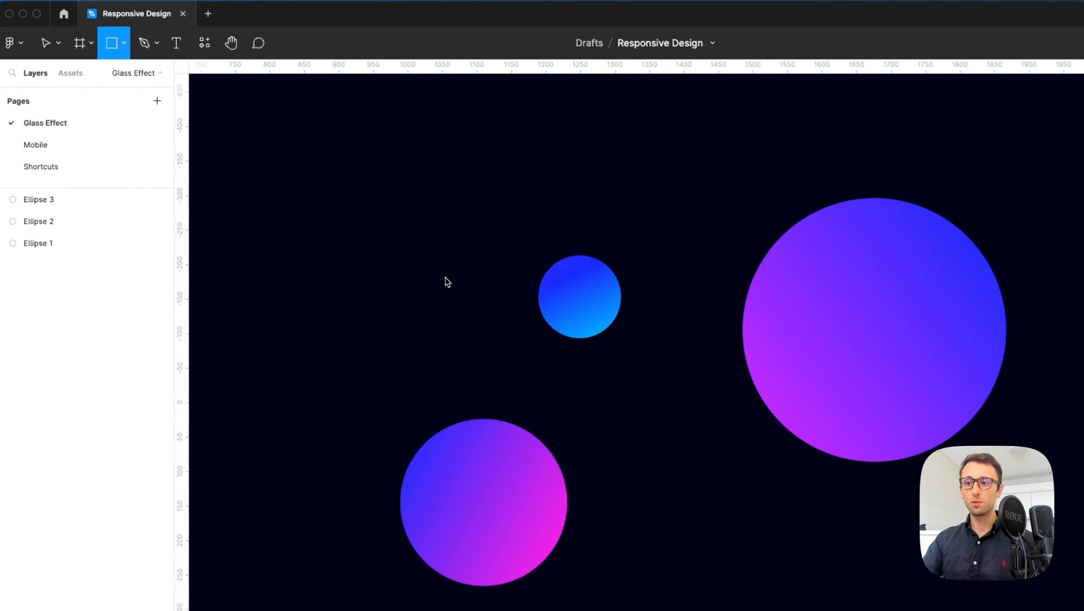
left_click_drag(239, 213, 656, 458)
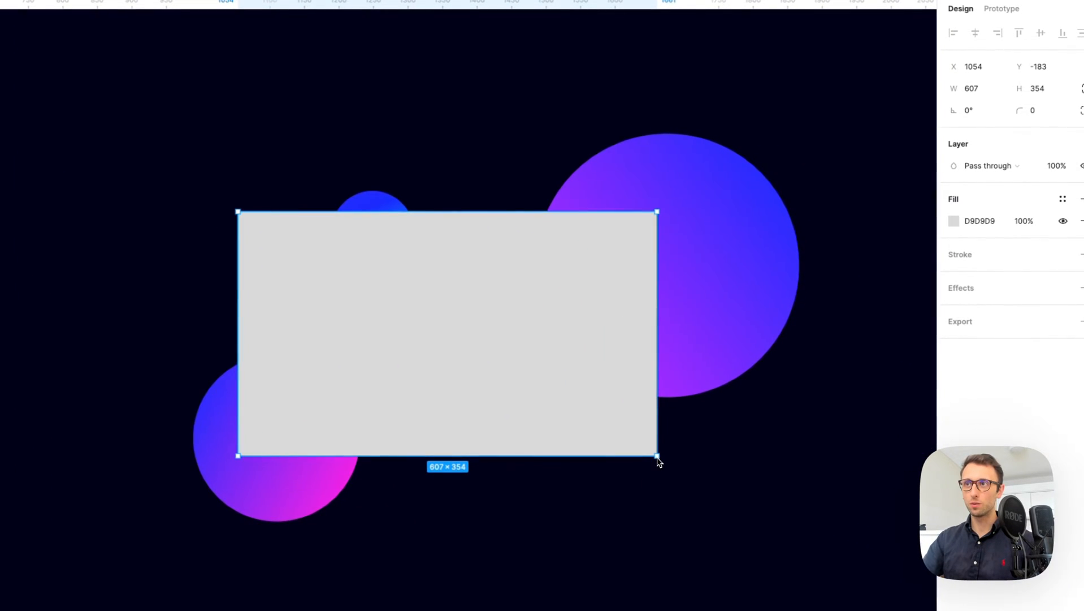
left_click_drag(657, 457, 642, 456)
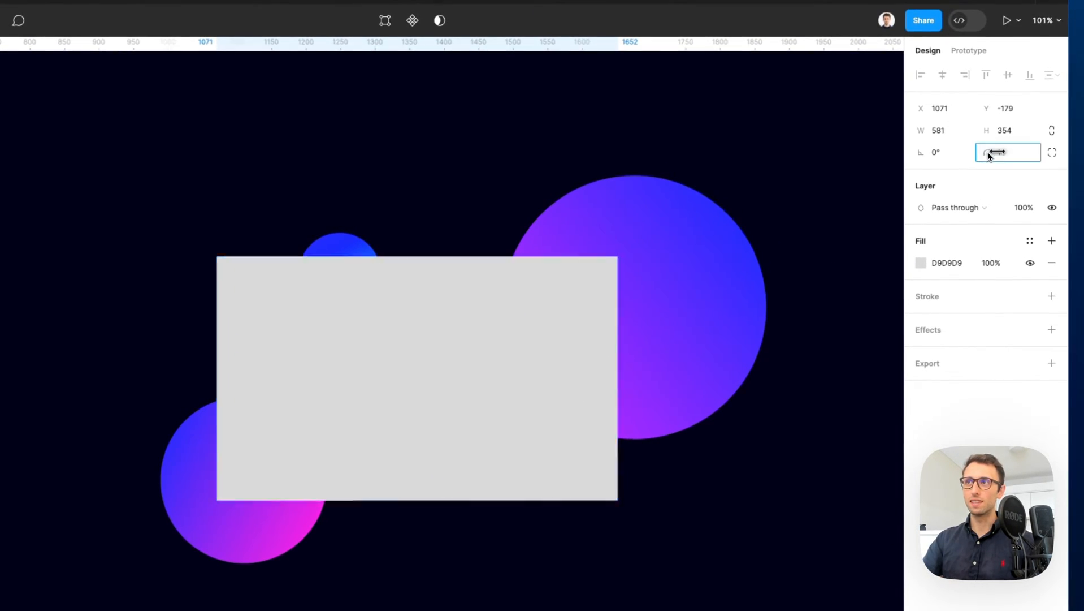
- Give the card rectangle a 26 corner radius and add an effect
type("26")
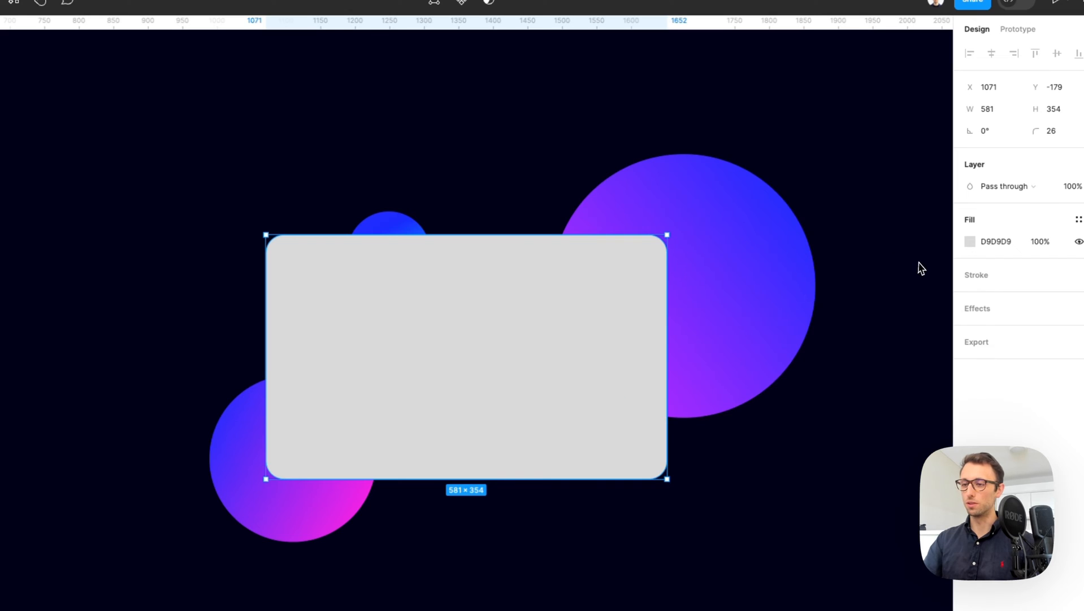
left_click(970, 240)
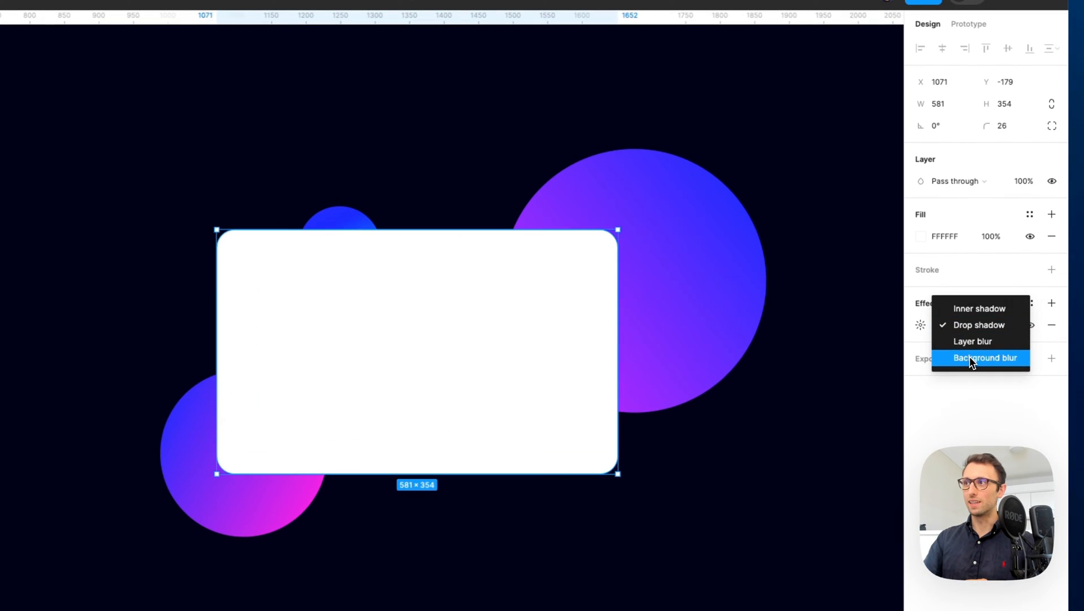
mouse_move(979, 364)
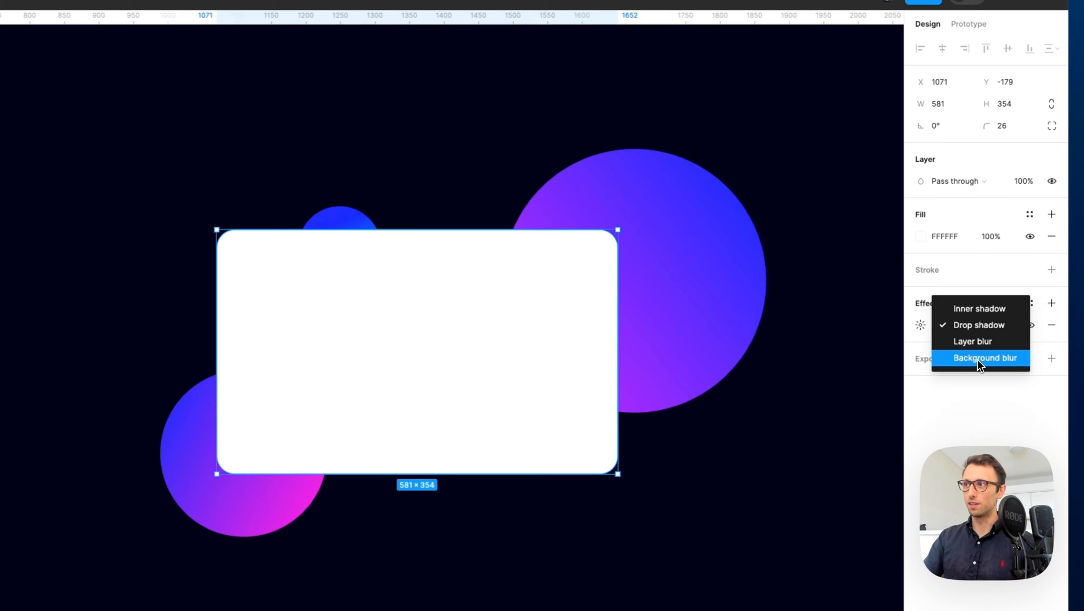
- Switch the card's effect to Background blur and lower its white fill opacity
left_click(985, 358)
type("70")
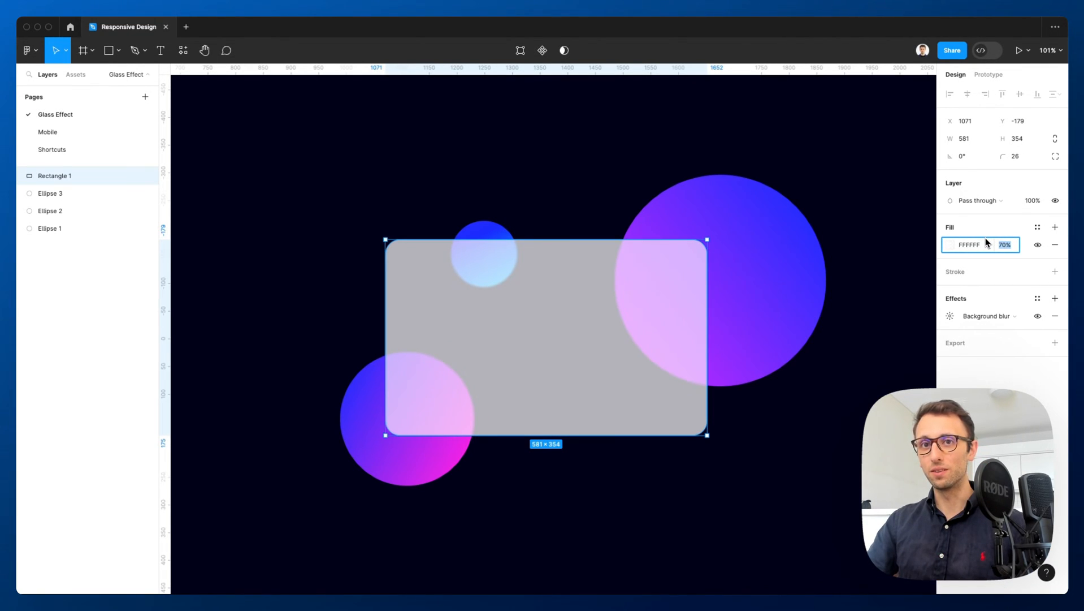
left_click(49, 228)
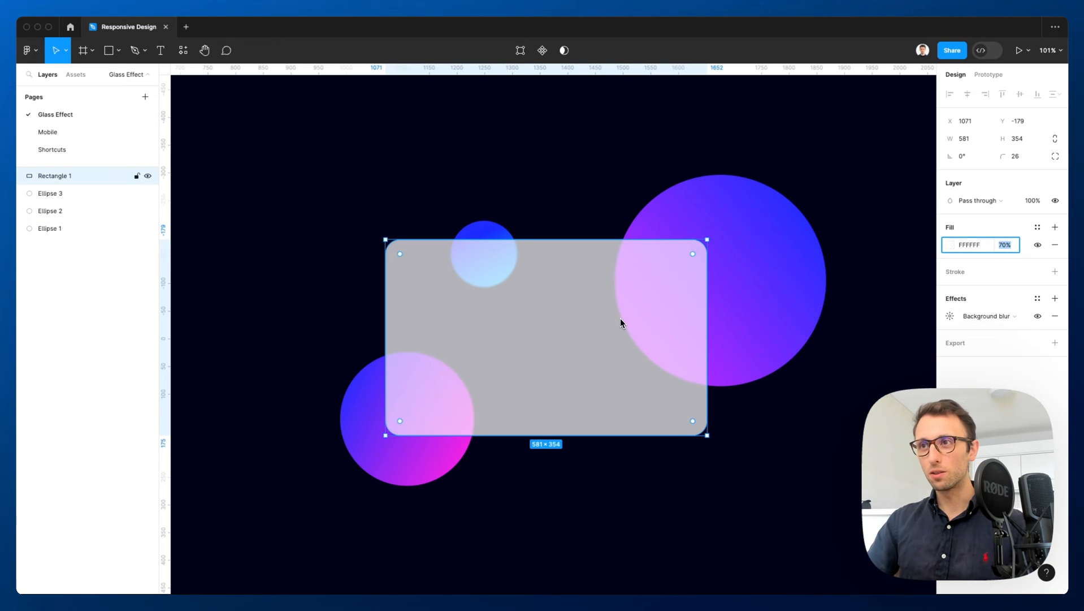
mouse_move(651, 363)
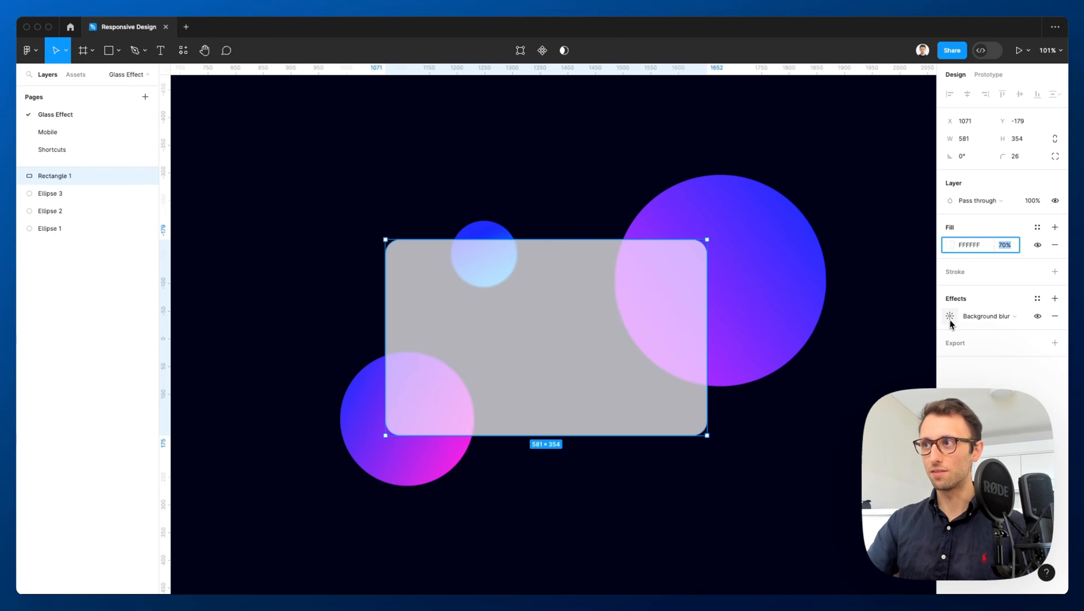
mouse_move(950, 316)
type("50")
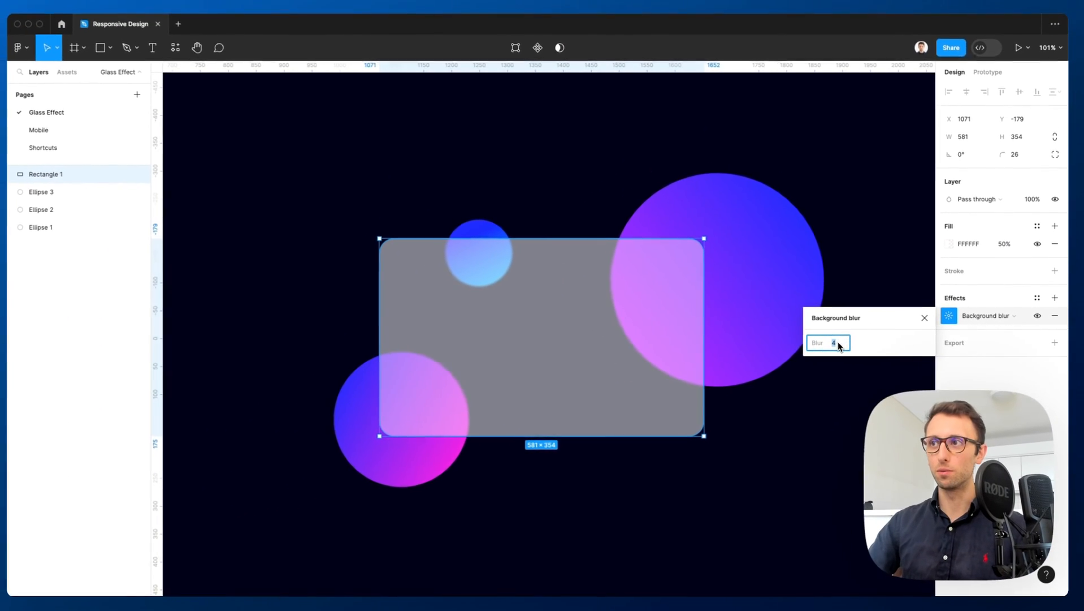
- Set the background blur to 14 and the fill to 50% white for a frosted look
type("14")
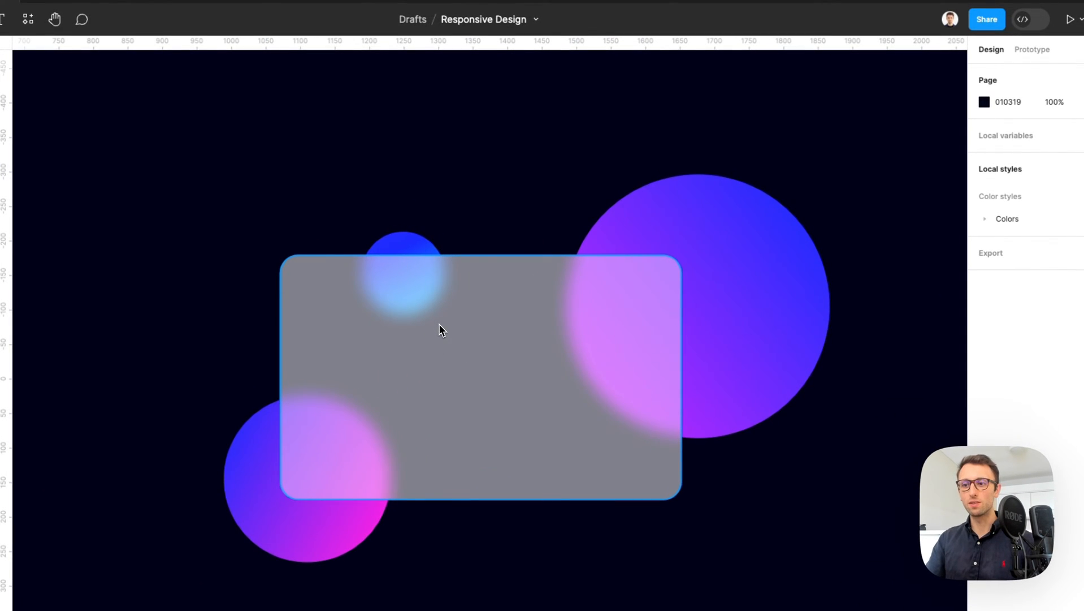
left_click(443, 330)
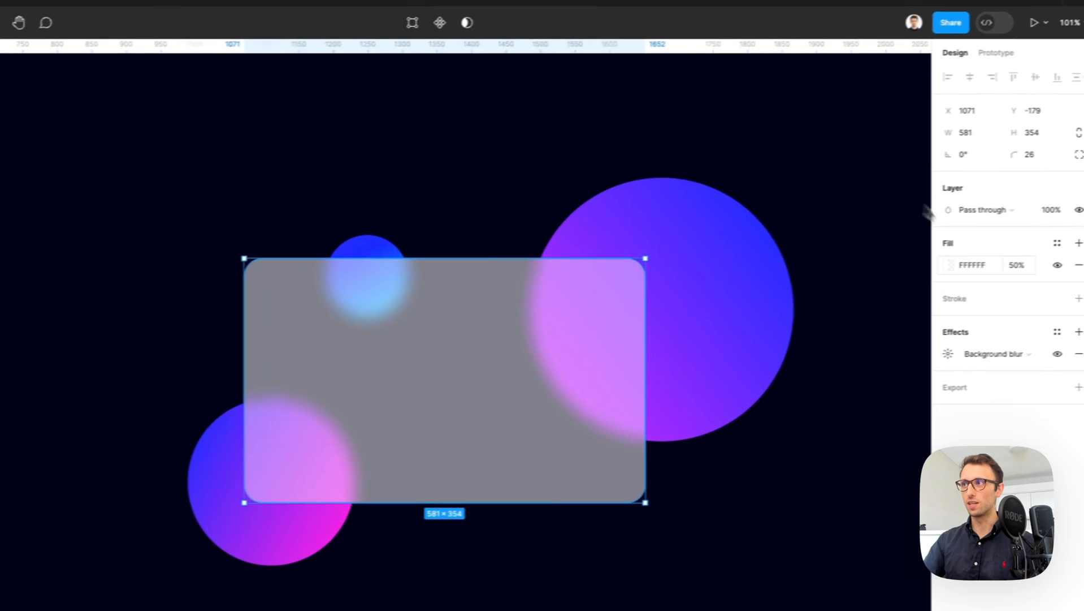
left_click(949, 265)
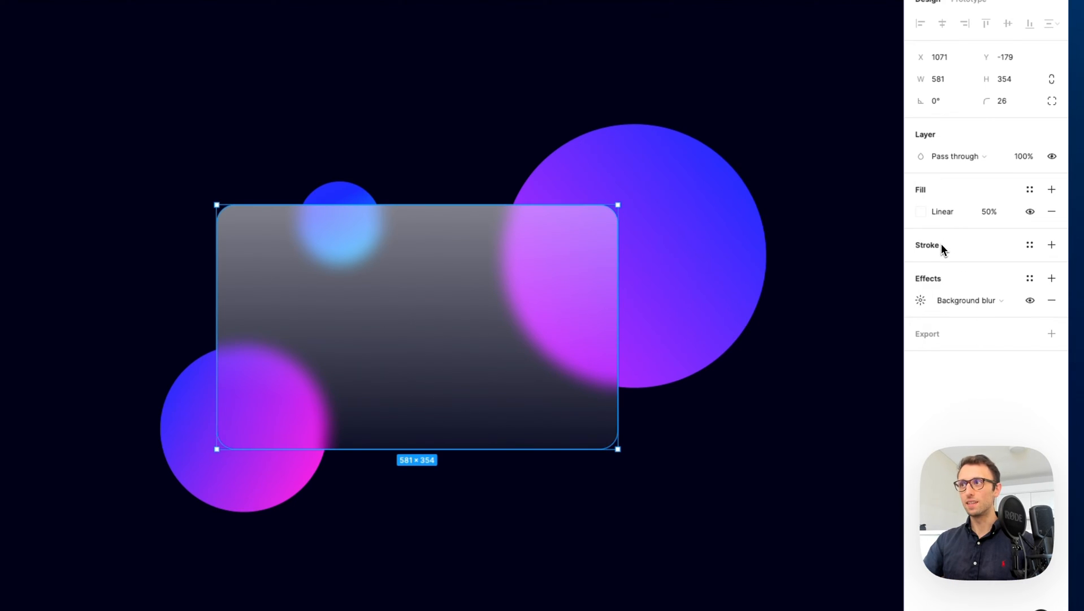
- Add a 2 px white linear-gradient stroke stretched corner to corner, one end faded to 44%
left_click(1051, 244)
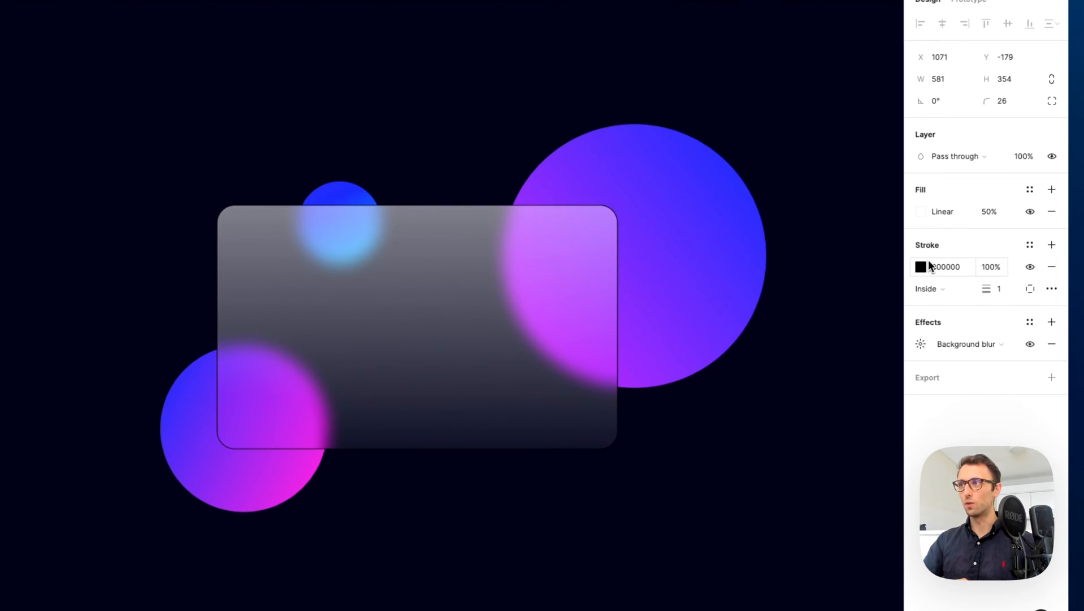
left_click(922, 266)
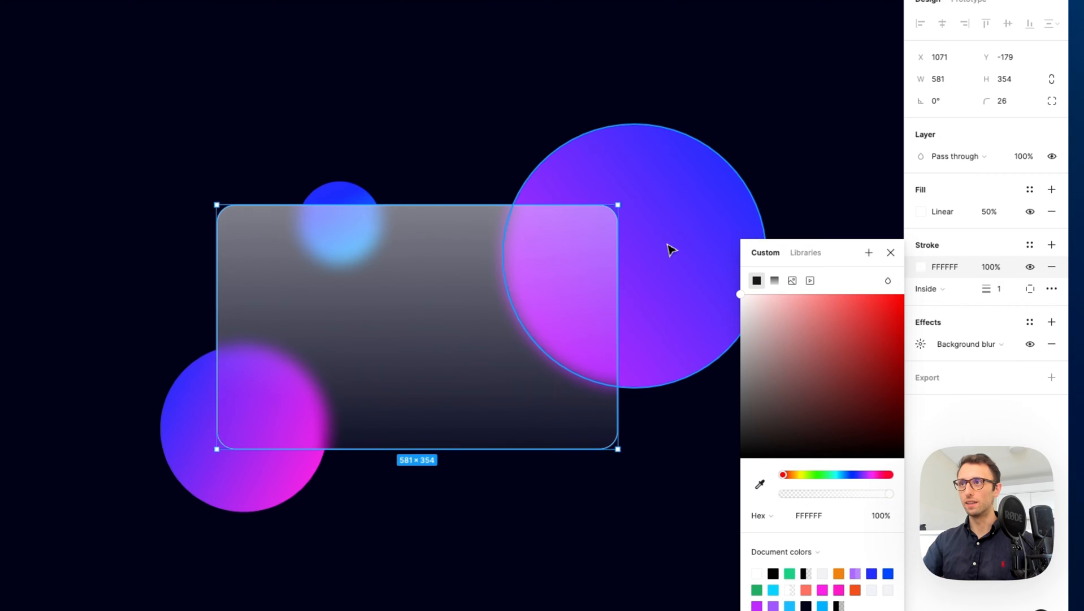
mouse_move(775, 281)
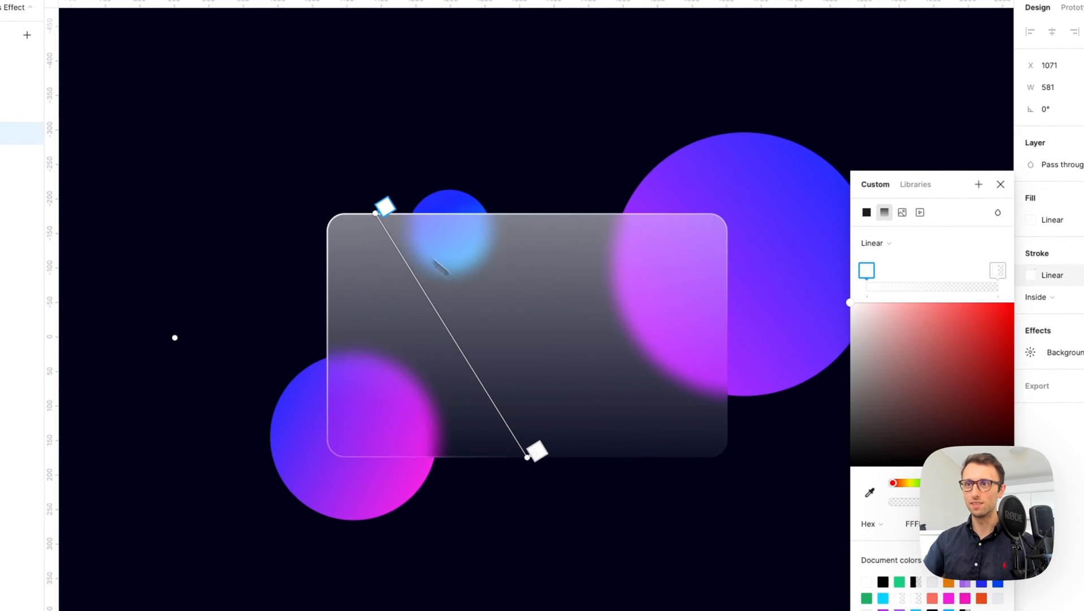
left_click_drag(529, 455, 692, 454)
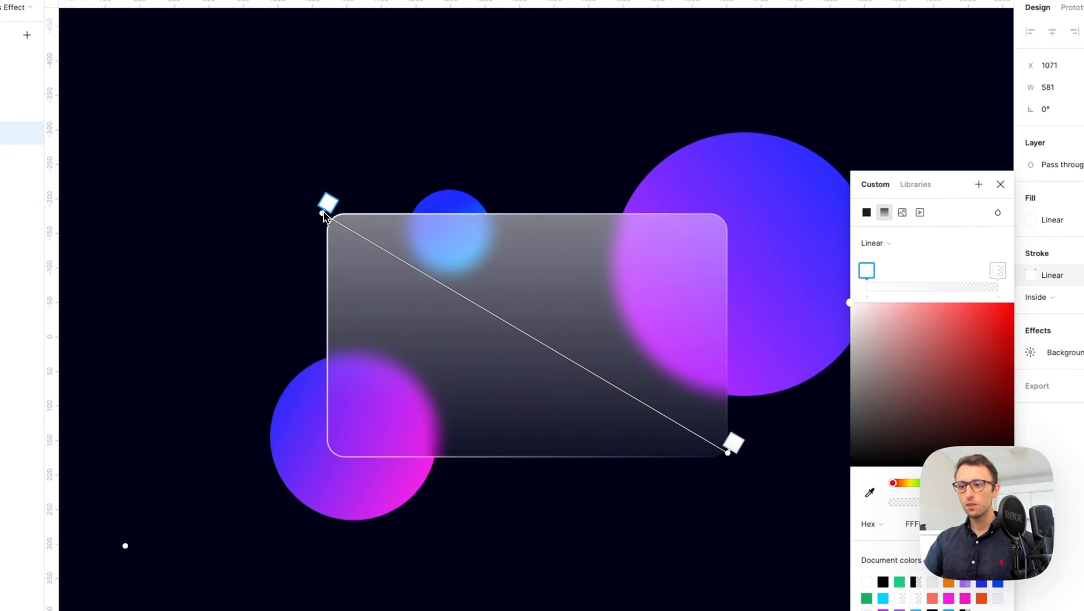
mouse_move(823, 288)
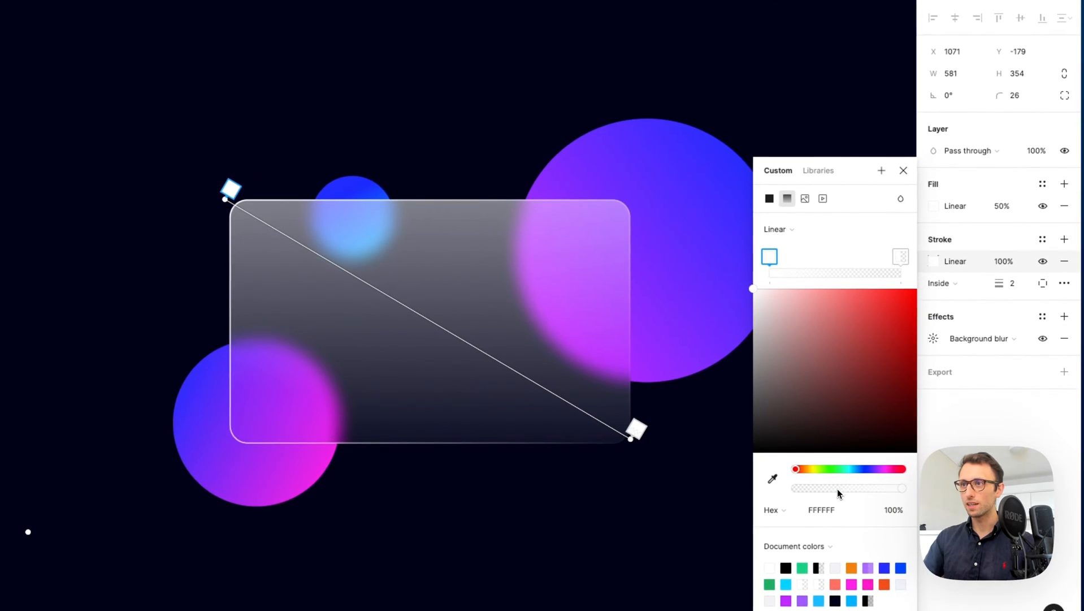
left_click_drag(902, 489, 838, 488)
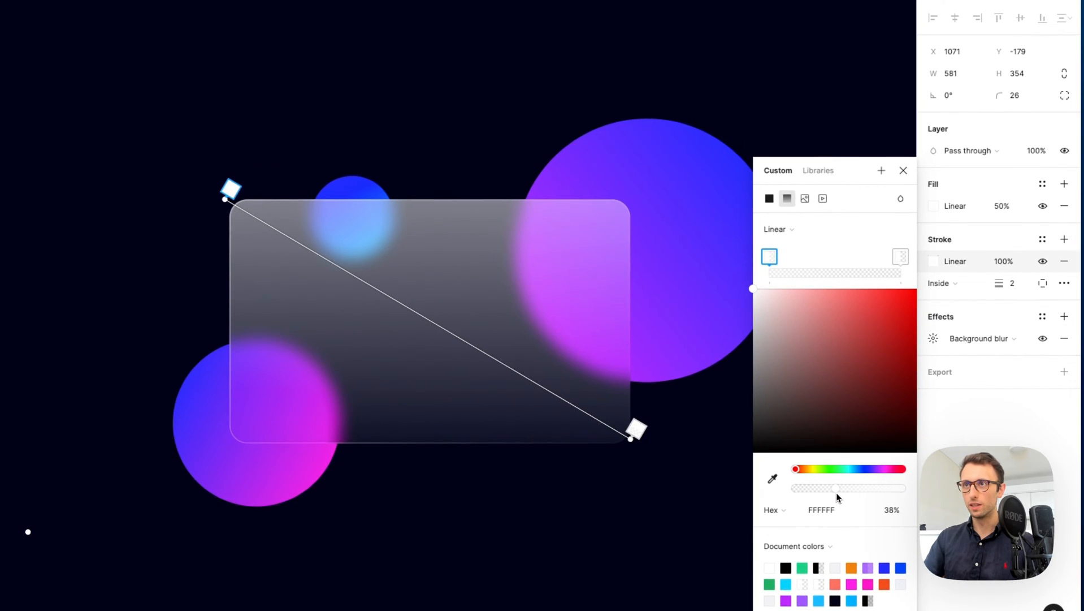
left_click_drag(838, 489, 850, 488)
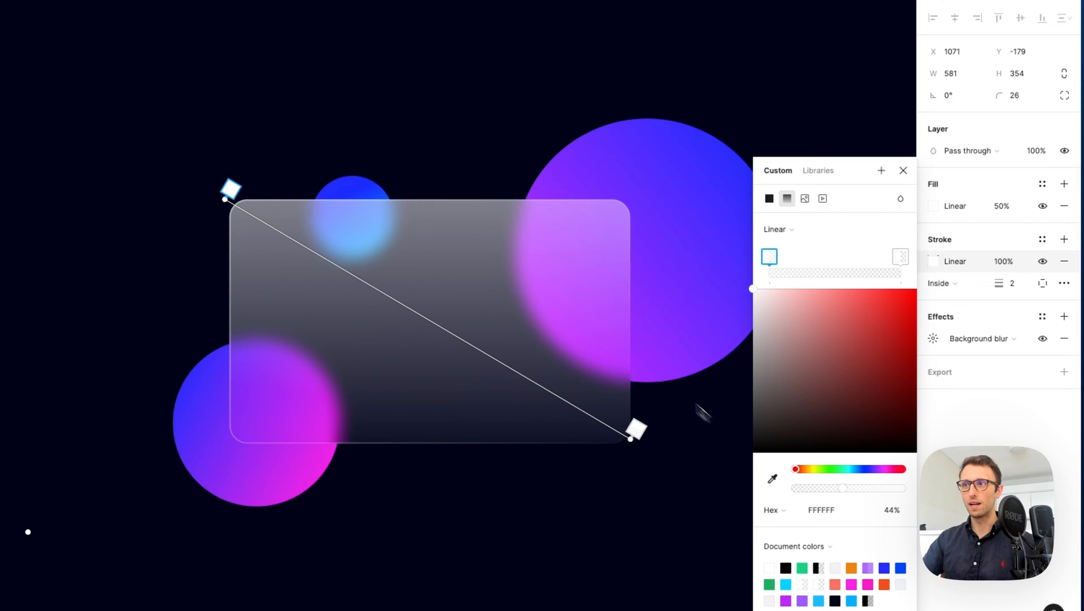
mouse_move(532, 293)
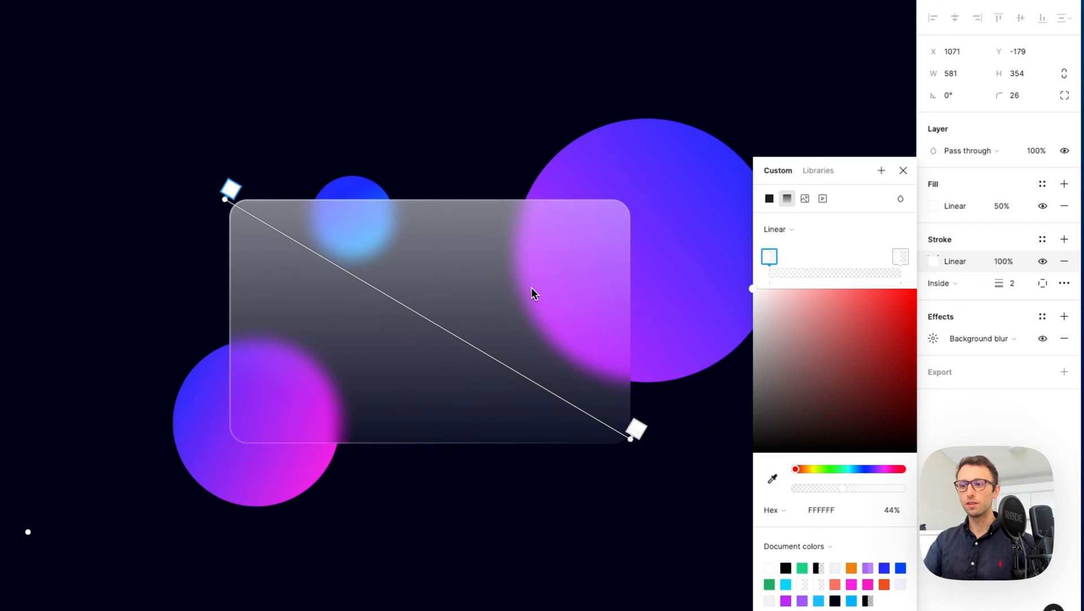
mouse_move(510, 261)
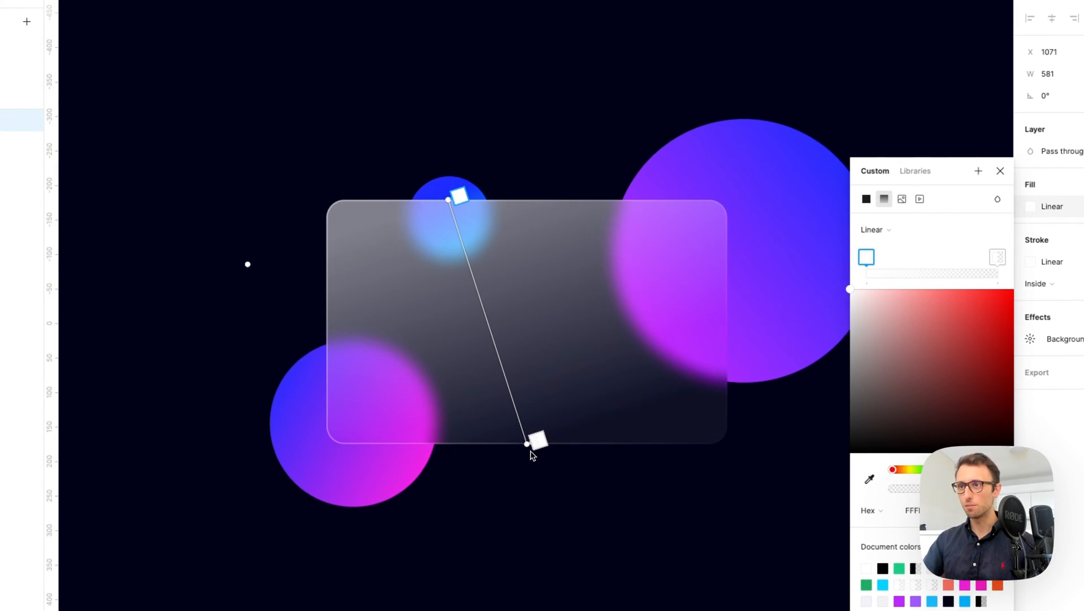
- Re-angle the fill gradient so it ends at the card's bottom edge
left_click_drag(527, 441, 630, 412)
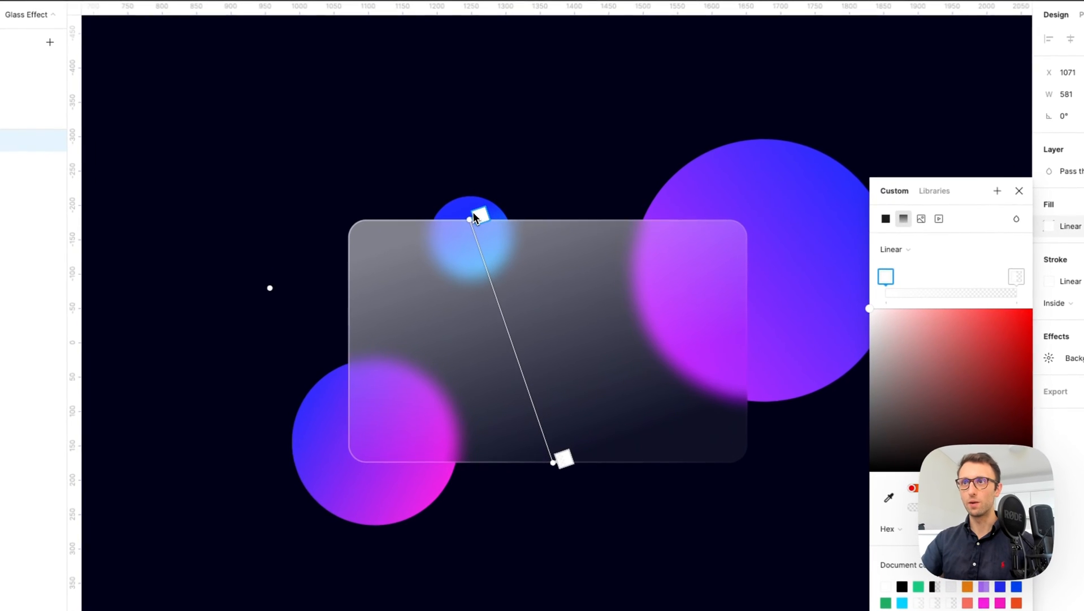
left_click(1019, 191)
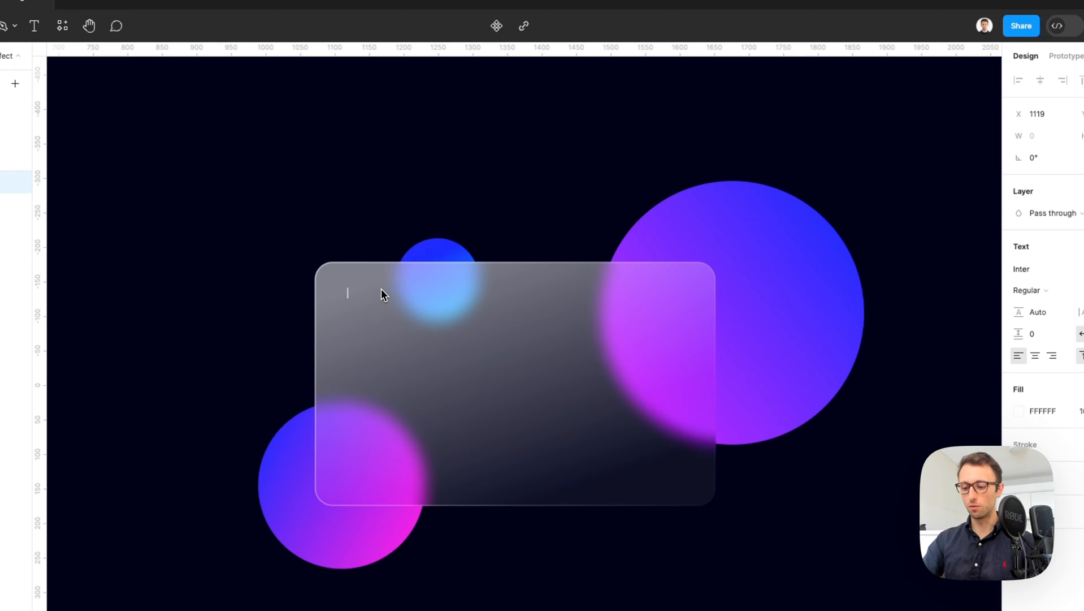
- Add the heading GIGLIO DESIGN in Montserrat Medium
type("GIGLIO DESIGN")
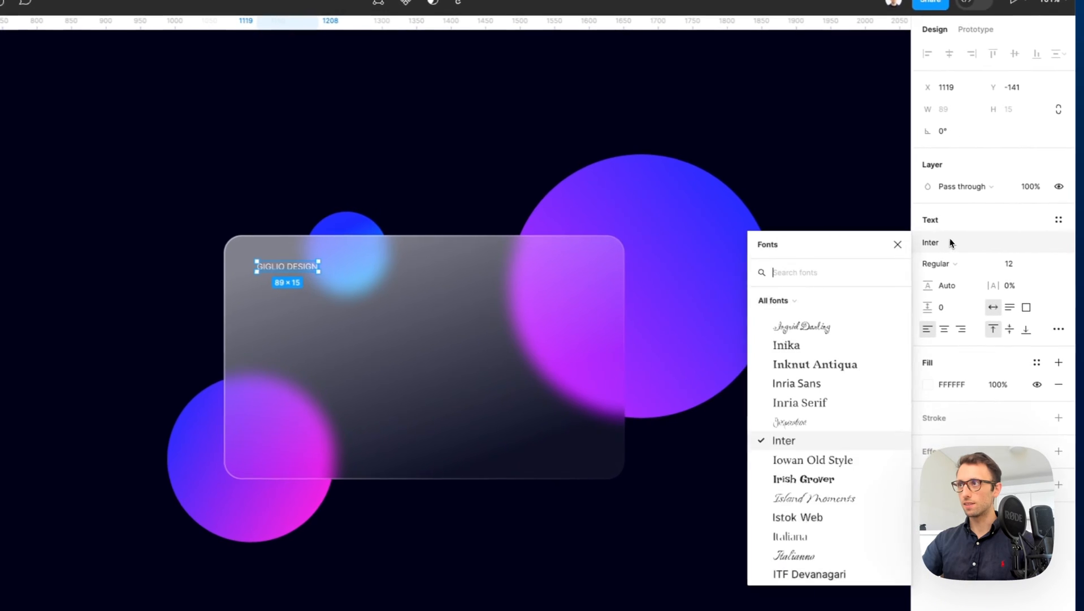
type("monts")
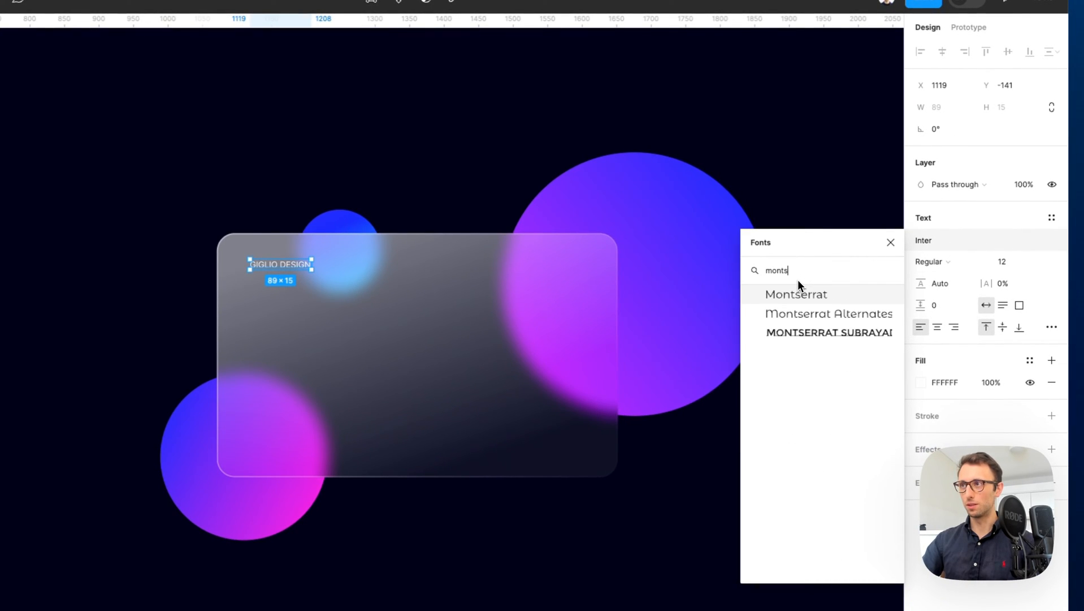
left_click(795, 294)
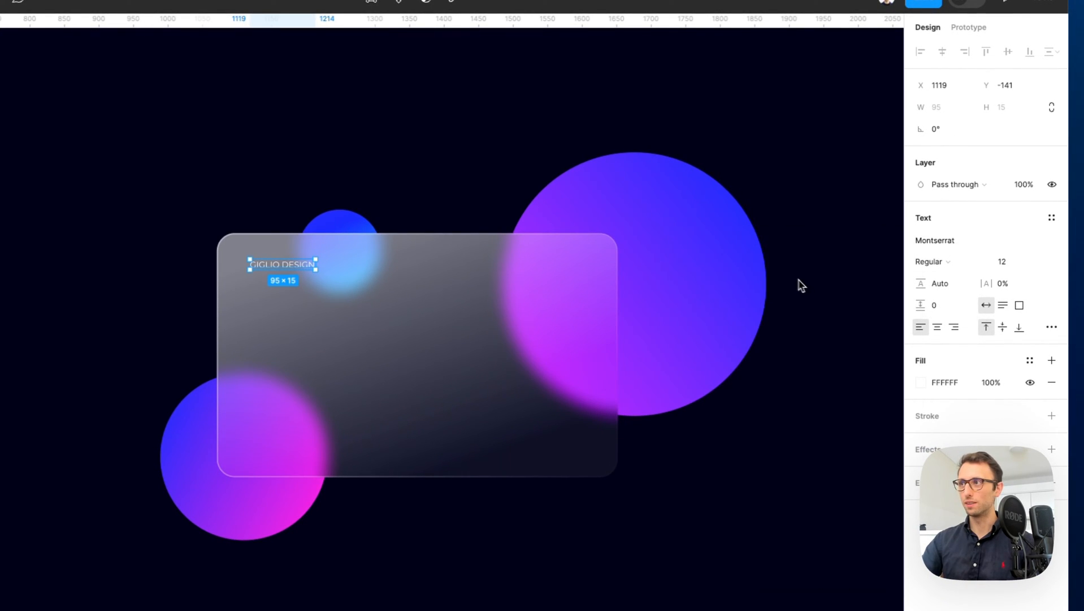
left_click(932, 261)
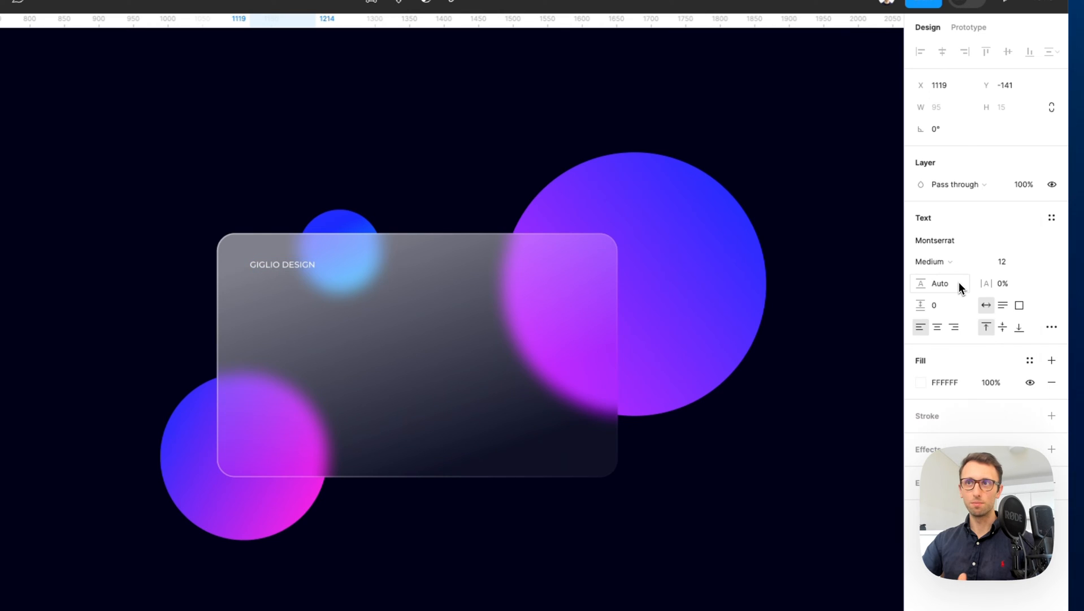
- Set the heading to size 22 and SemiBold weight
left_click(283, 265)
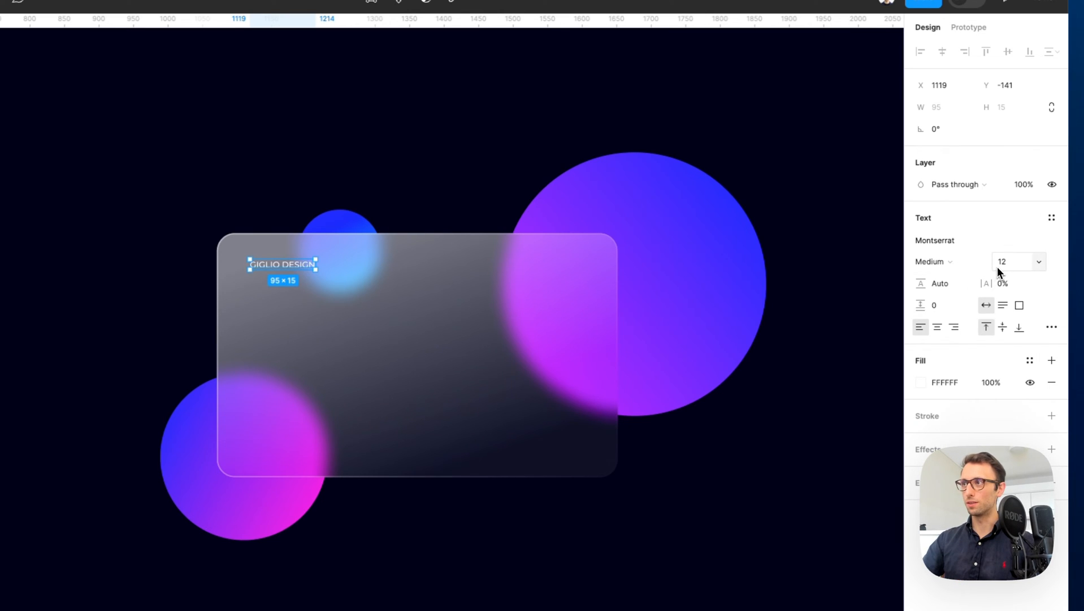
type("22")
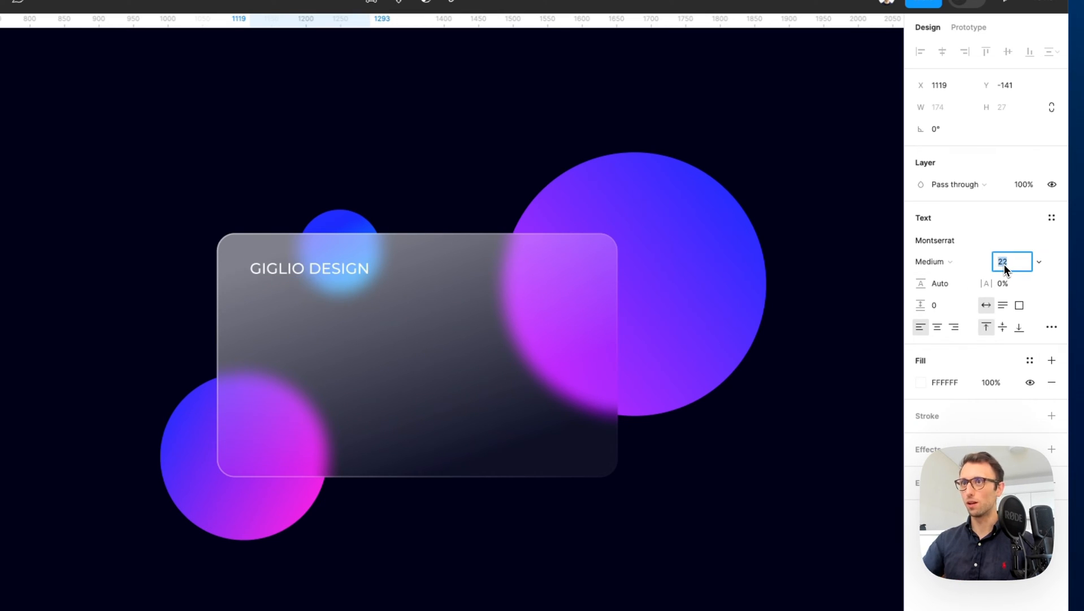
left_click(933, 261)
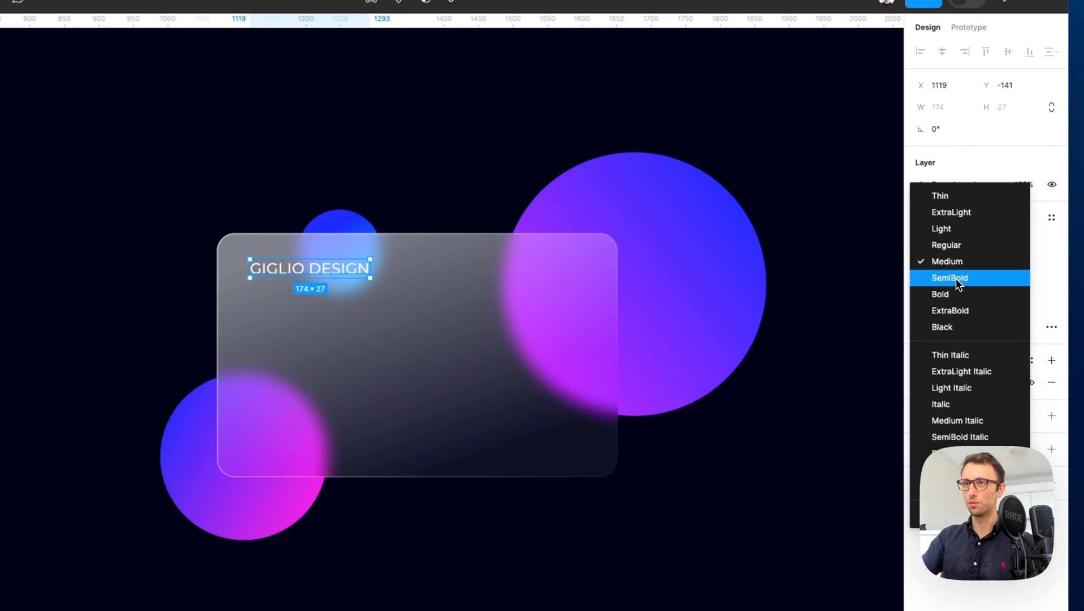
left_click(950, 277)
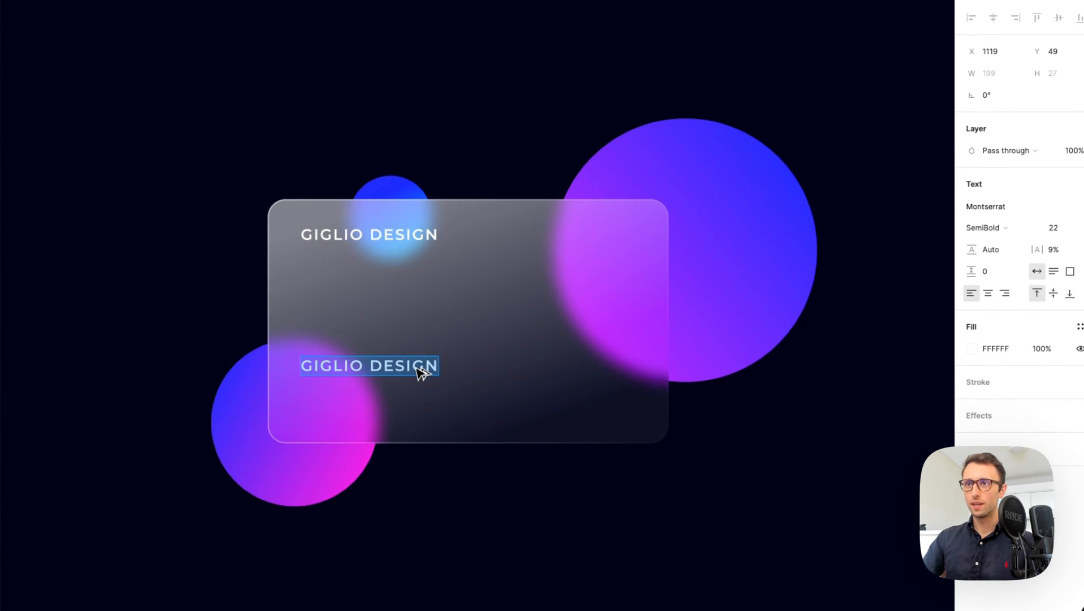
- Add the name PIERLUIGI GIGLIO below the heading at size 17
type("PIERLUI")
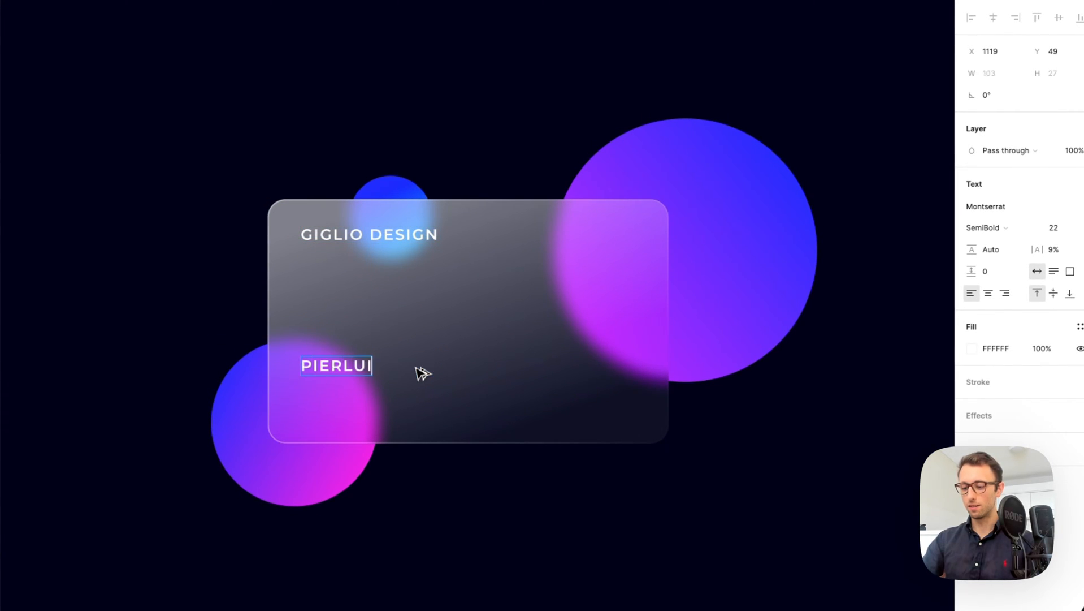
type("GI GIGLIO")
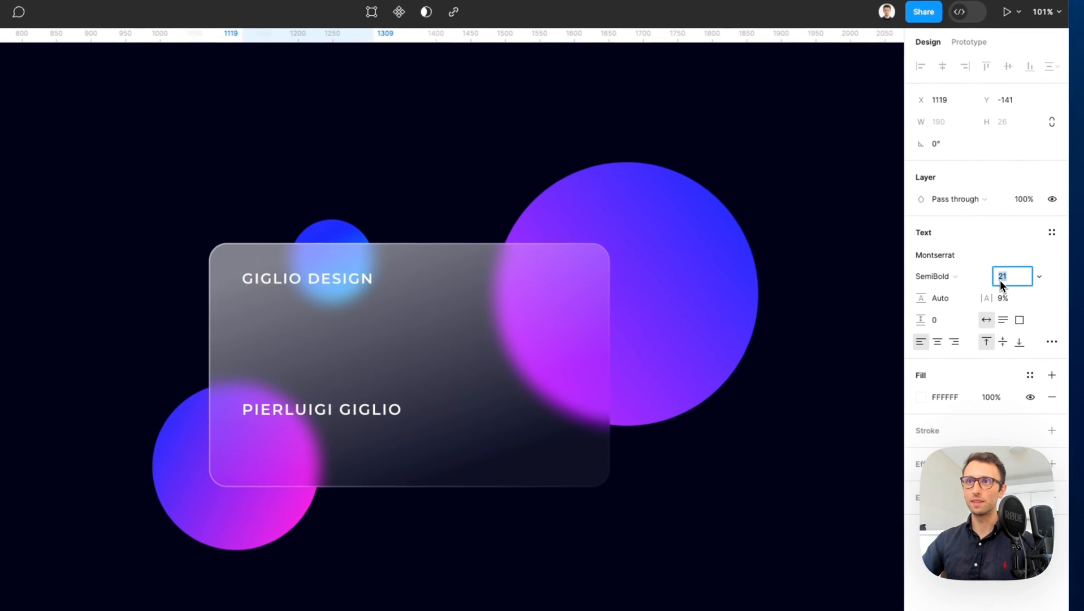
type("17")
type("www.gi")
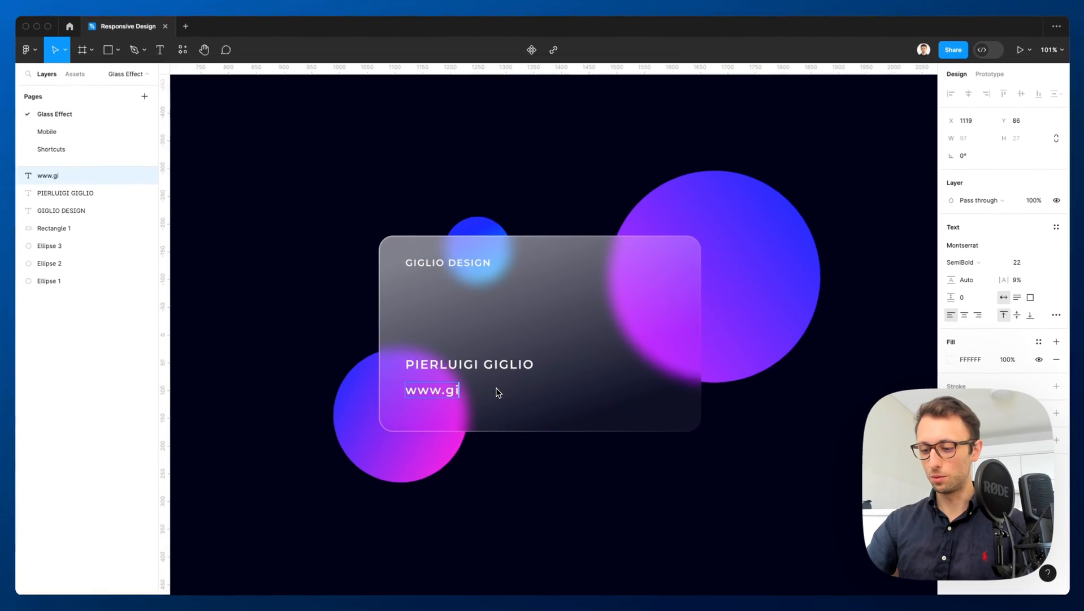
type("glio-designs")
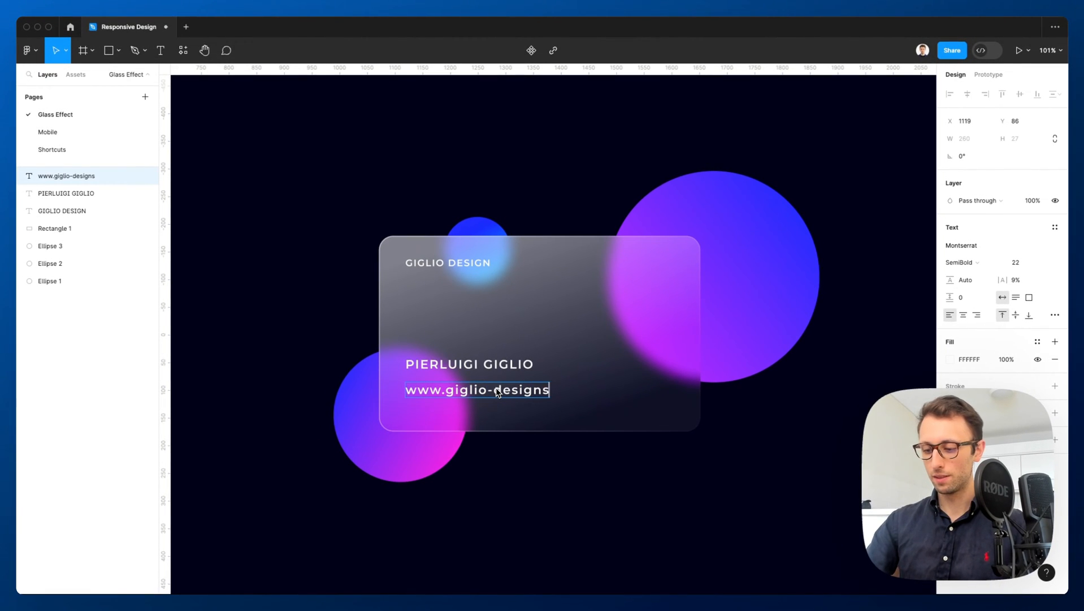
type(".com")
left_click(1025, 261)
type("12")
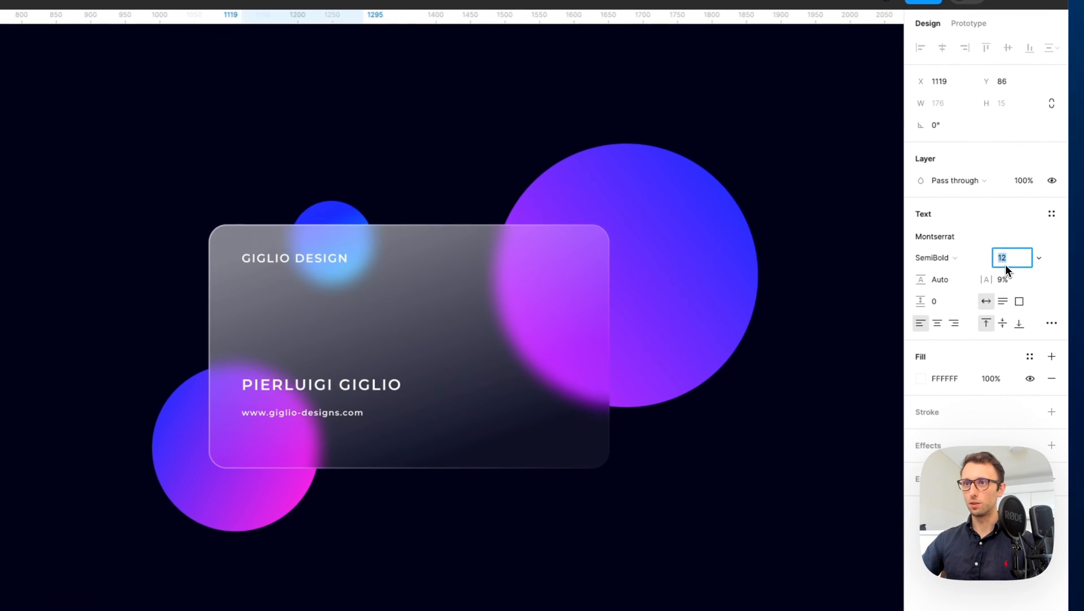
type("14")
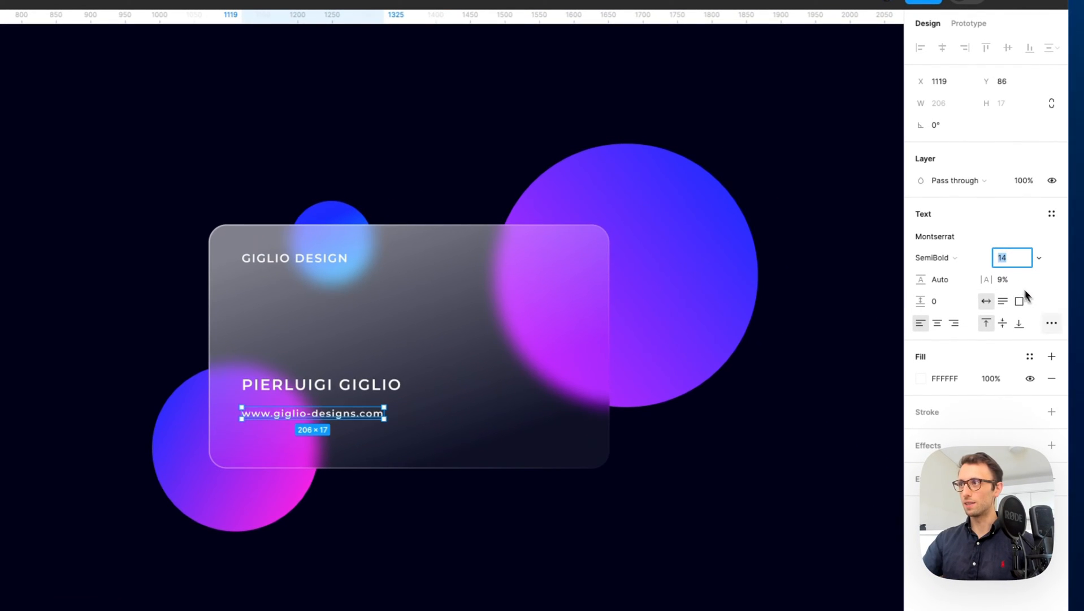
left_click(1051, 324)
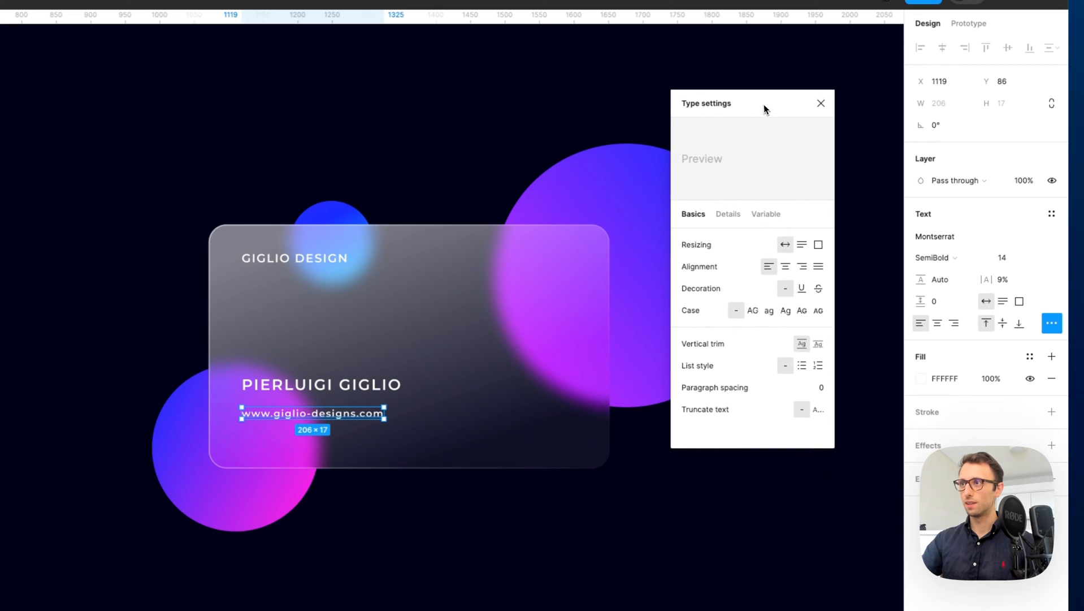
left_click(752, 310)
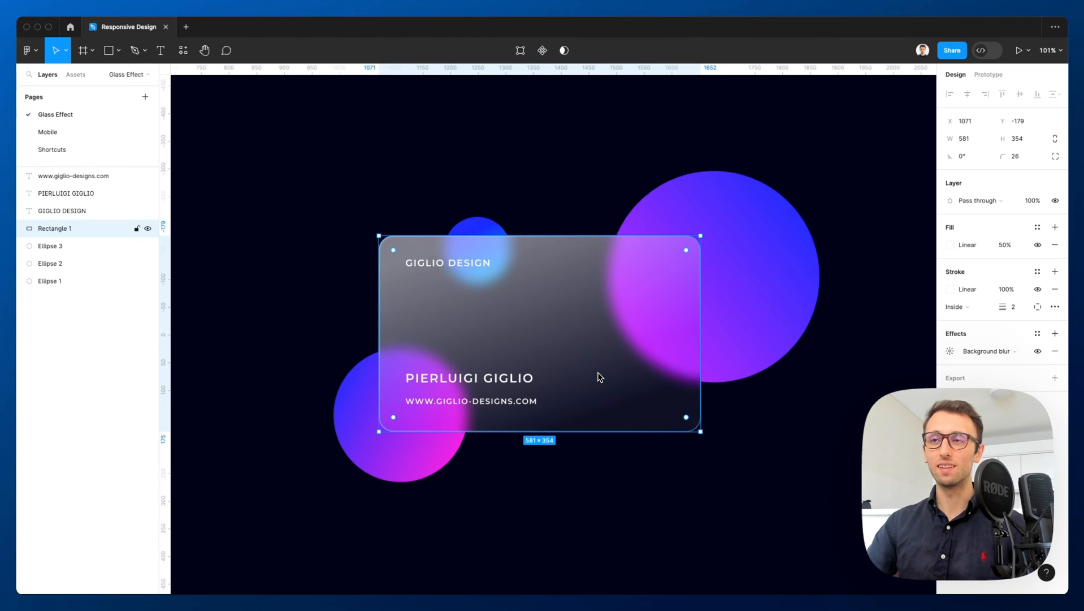
mouse_move(320, 274)
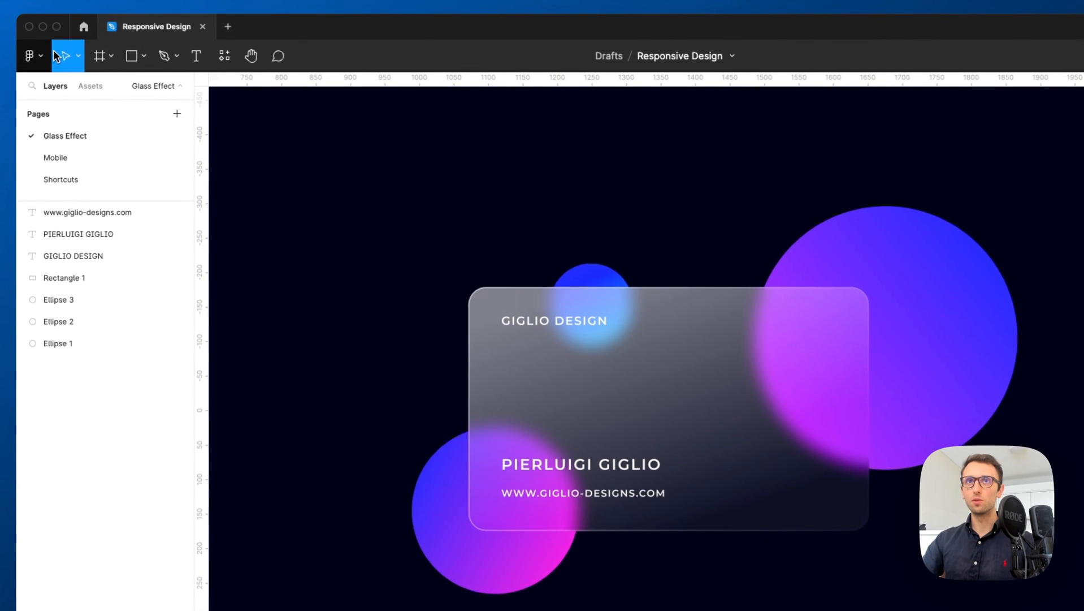
- Draw a small grey rectangle overlapping the card's top edge for the noise layer
left_click(145, 56)
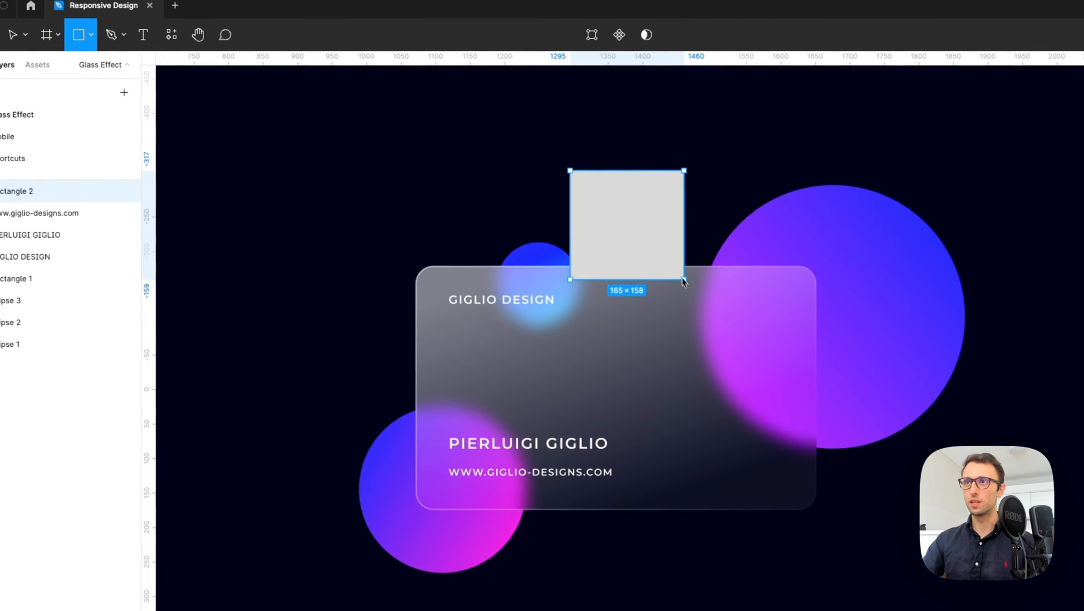
left_click(30, 59)
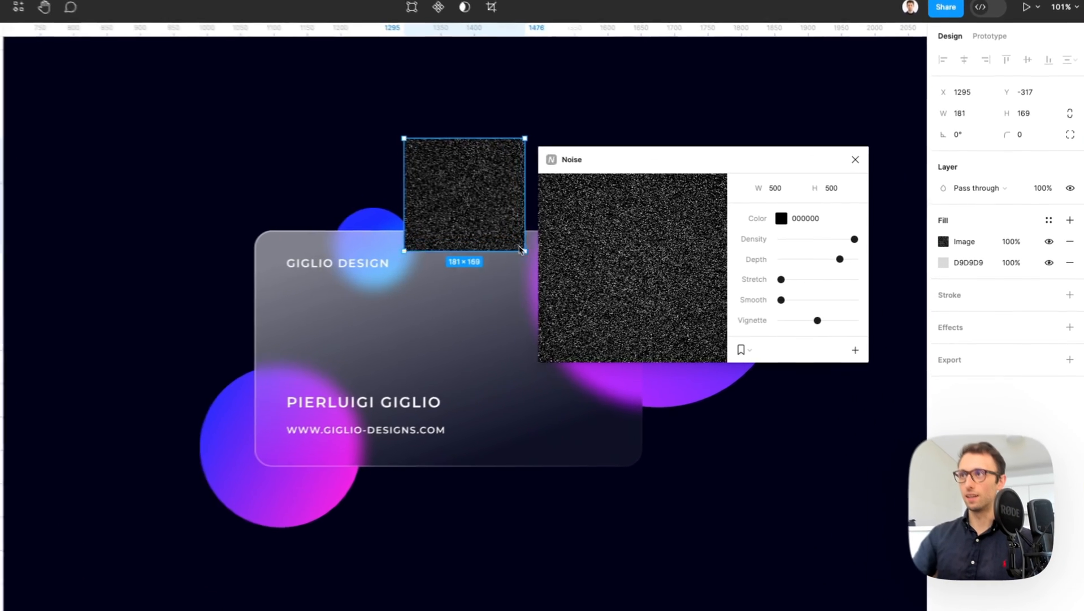
- Close the noise generator and resize the noise rectangle to the card's 581×354 size
left_click_drag(525, 250, 529, 412)
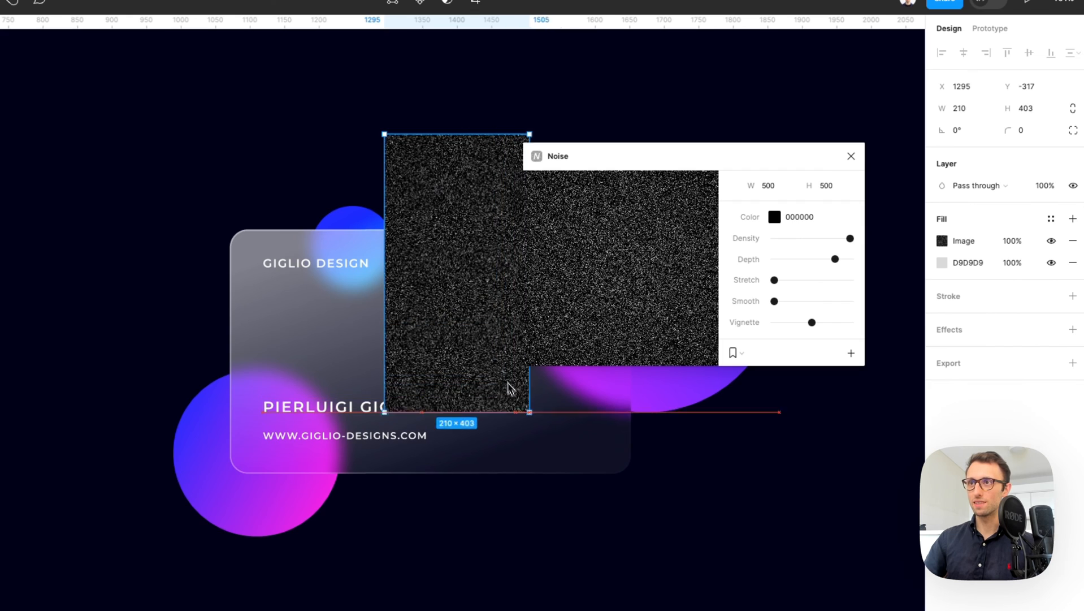
left_click_drag(530, 412, 660, 424)
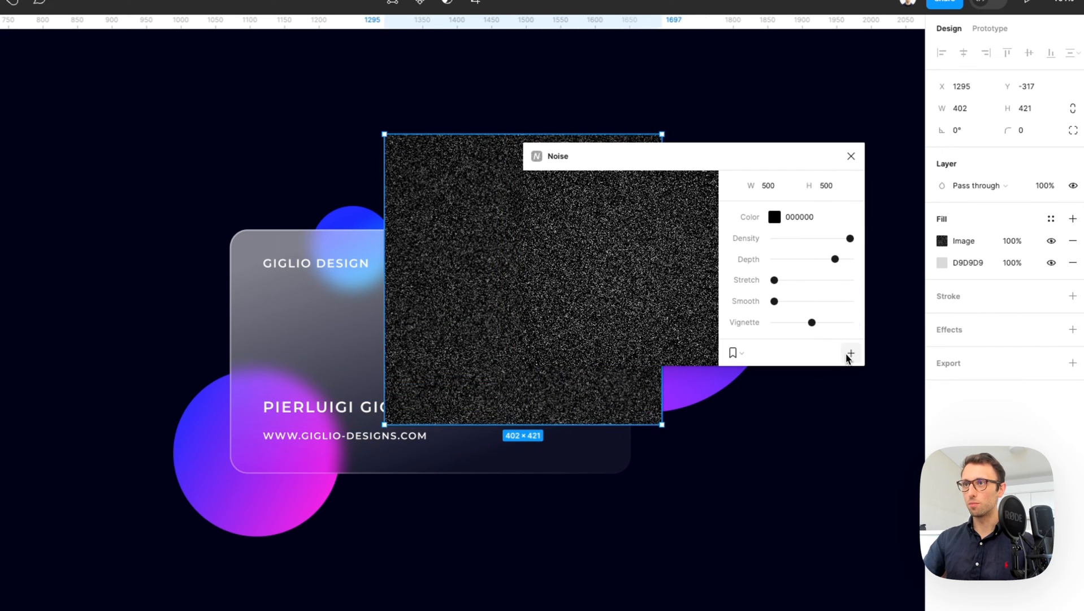
key("cmd+z")
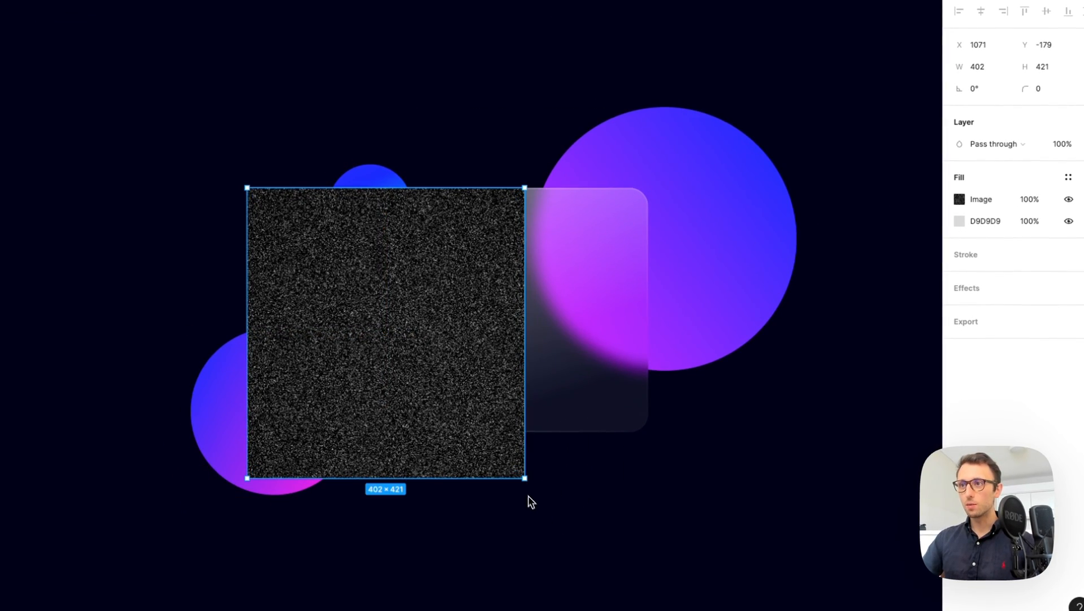
left_click_drag(526, 477, 648, 429)
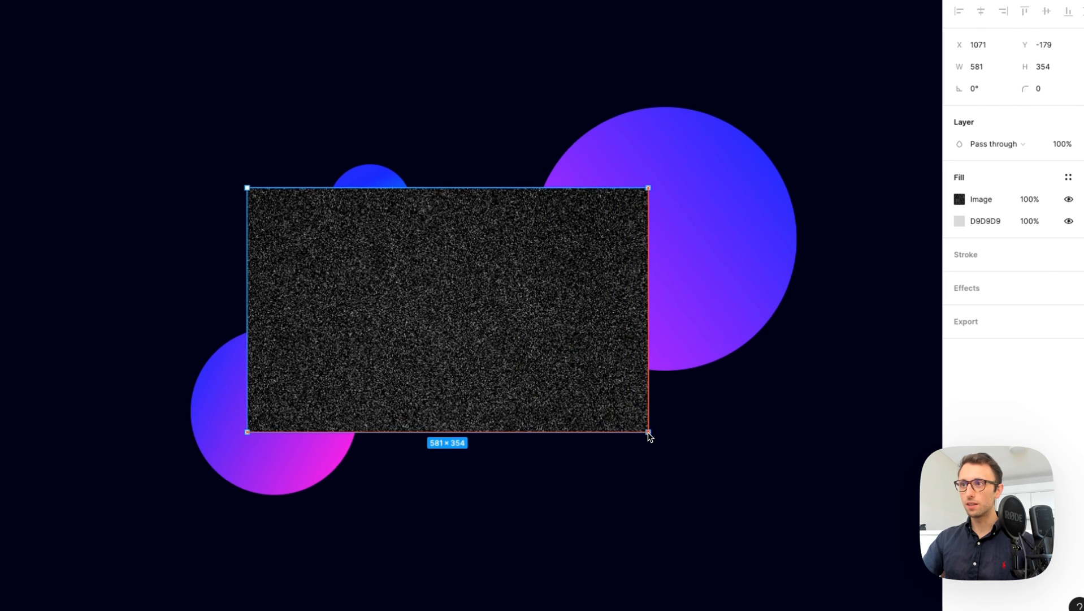
left_click(994, 143)
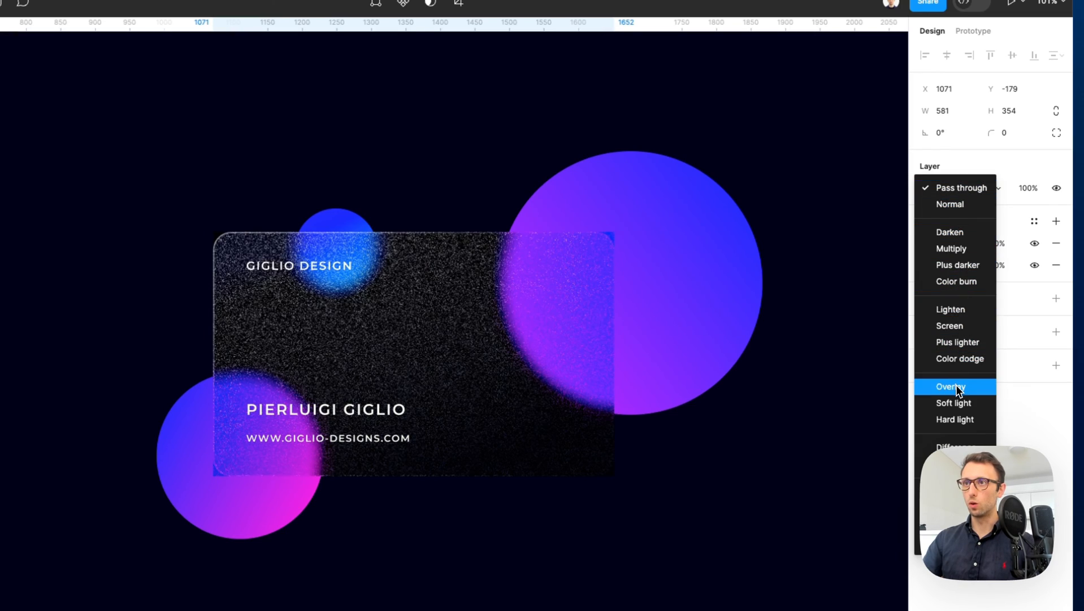
- Blend the noise layer in Overlay mode at 40% opacity with a subtle grain
left_click(949, 386)
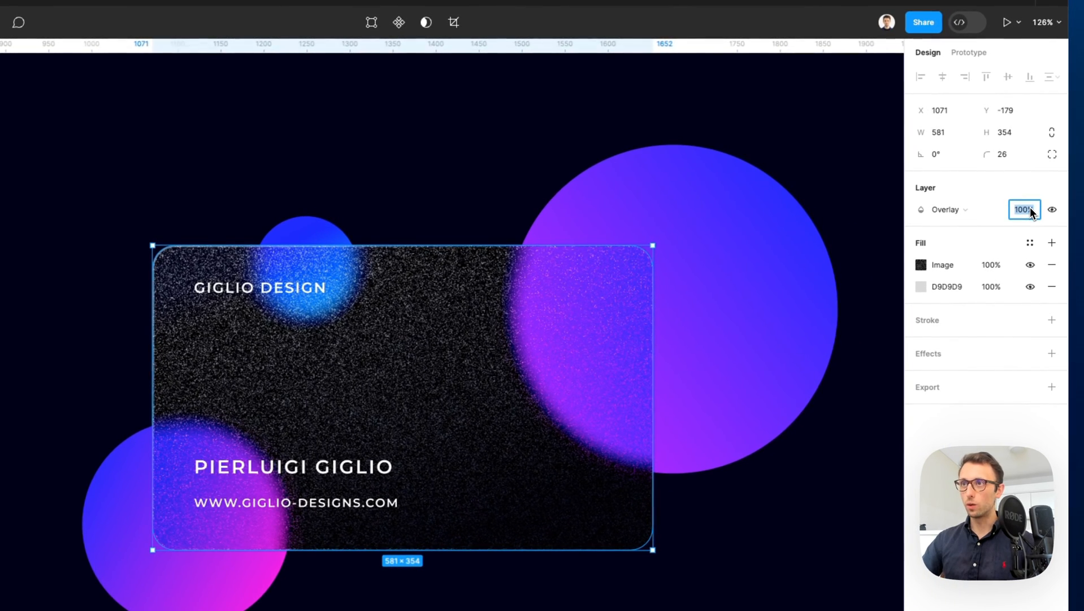
type("40")
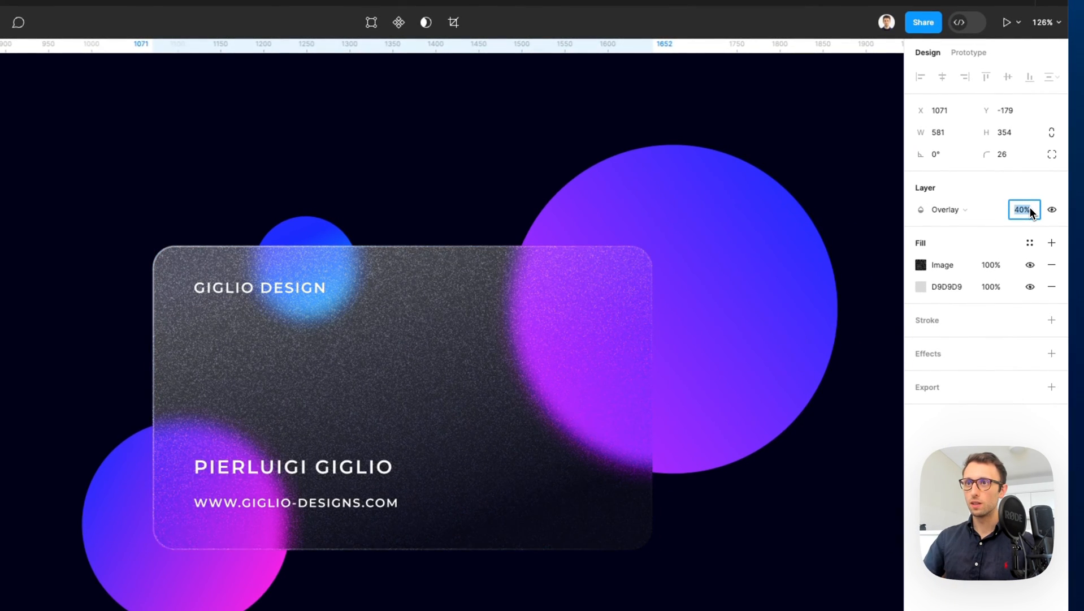
type("10")
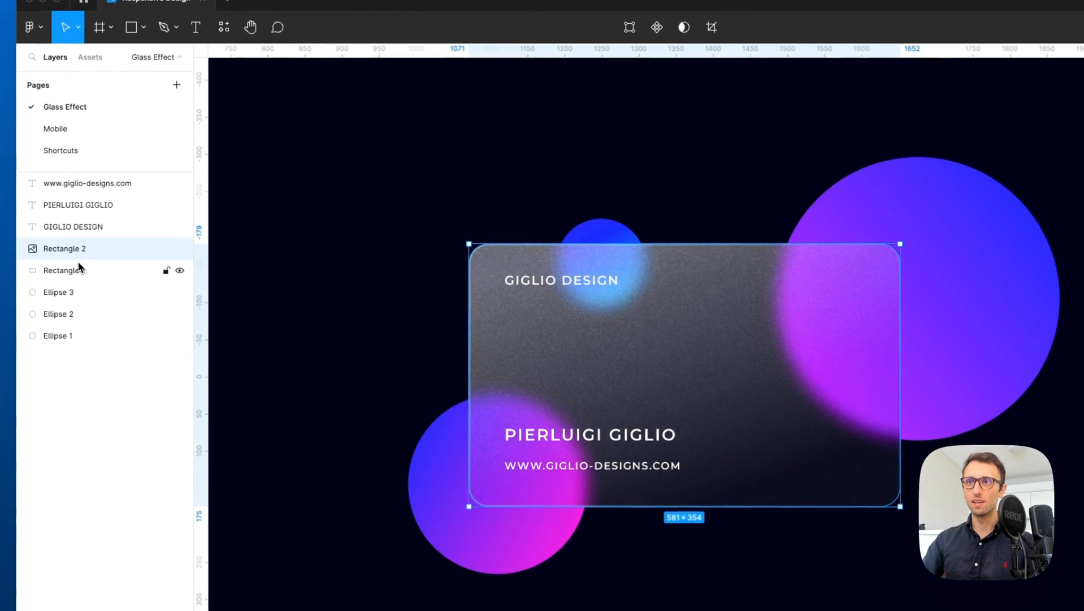
- Hide the Figma interface to preview the finished frosted glass card
key("cmd+g")
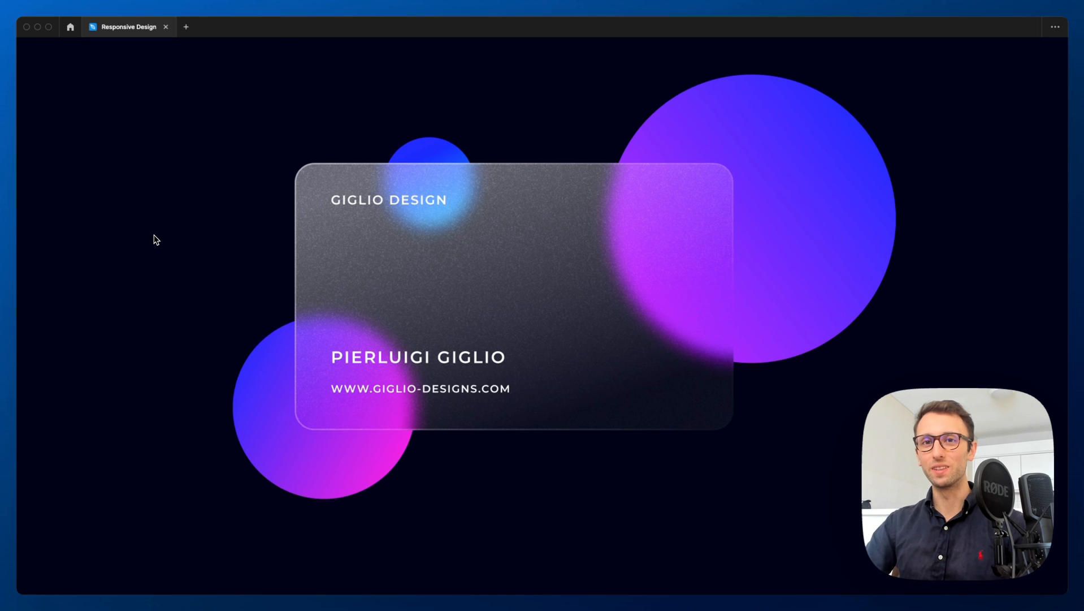
mouse_move(168, 243)
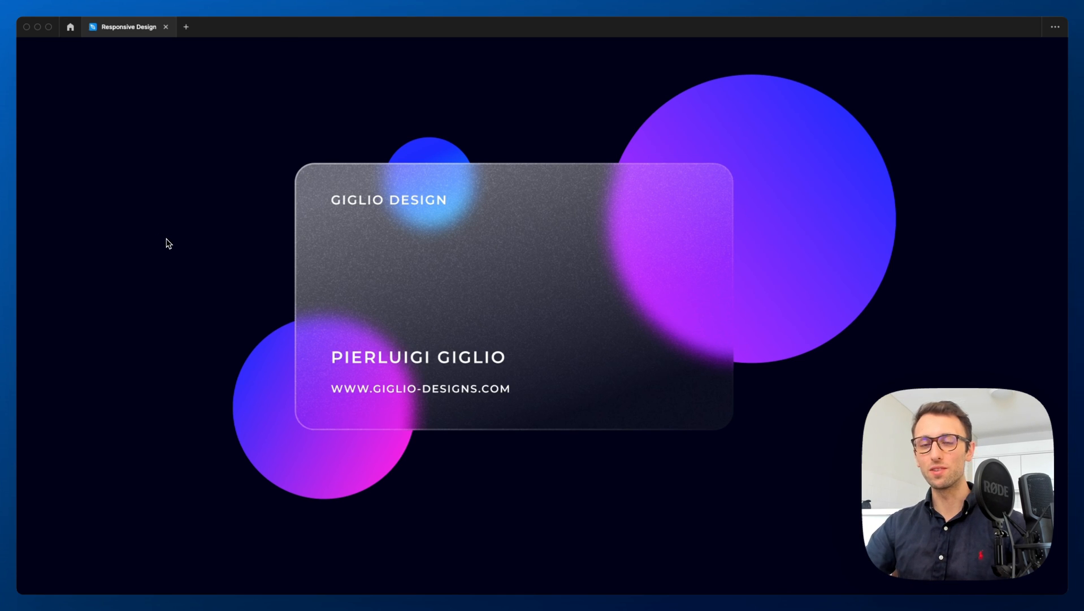
mouse_move(435, 552)
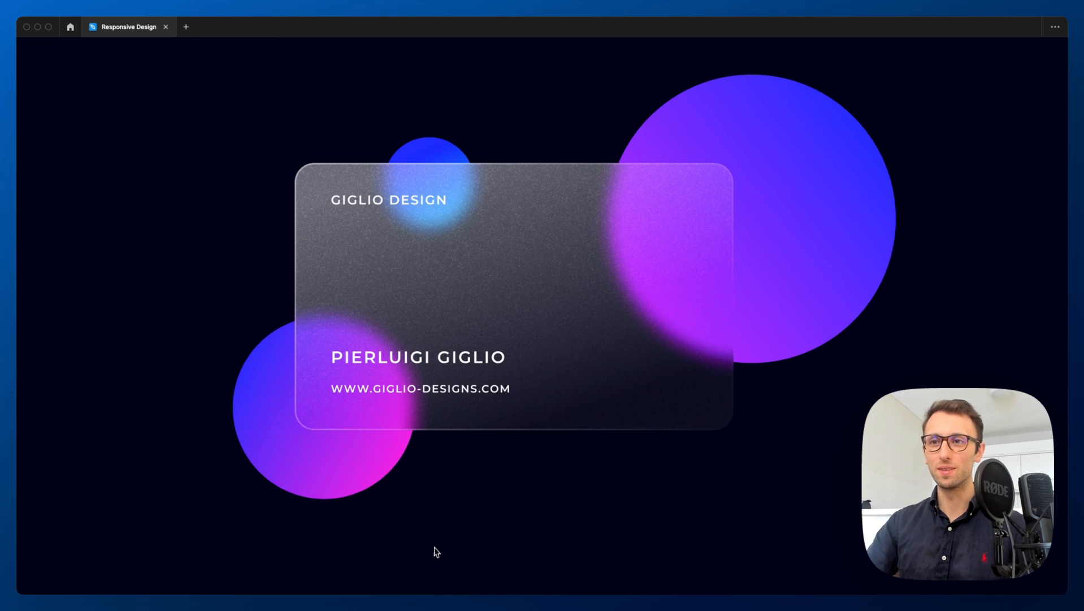